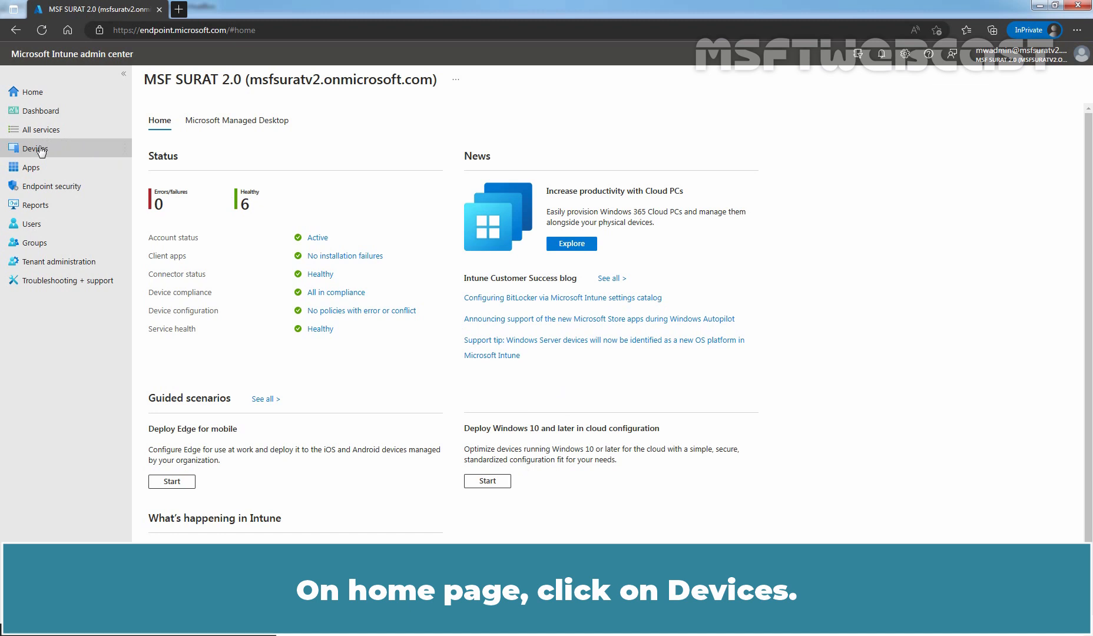
Go to Devices and open the empty Windows 10 and later update rings list
left_click(35, 148)
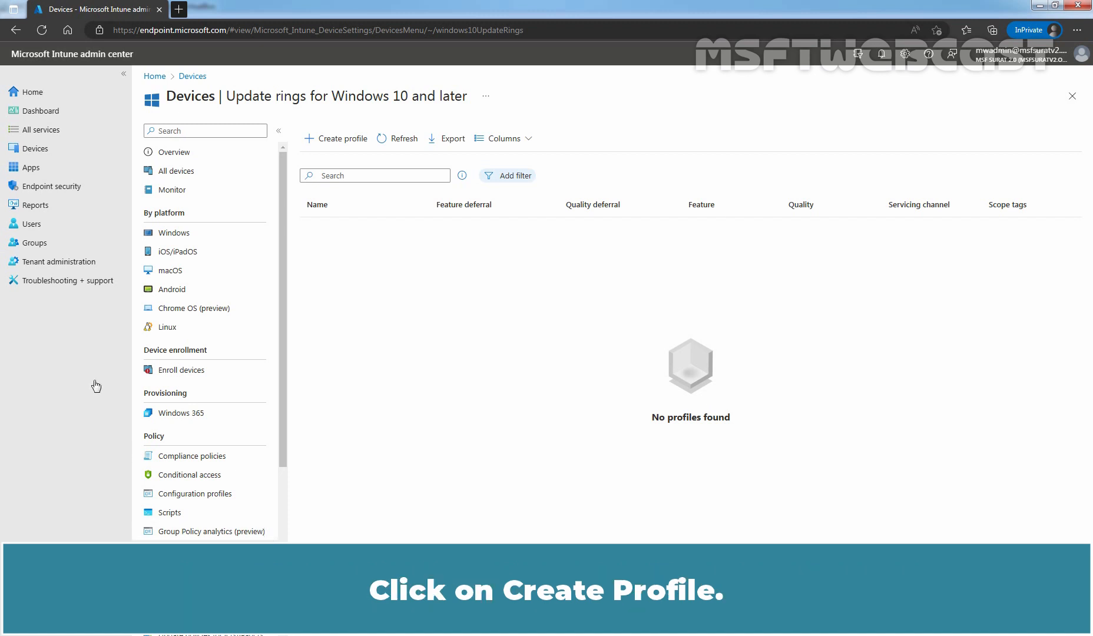
Create a profile named 'MSF - Update Ring-01 for Test Group' with a test-policy description
left_click(335, 138)
type("MSF - Update Ring-01 for Test Group")
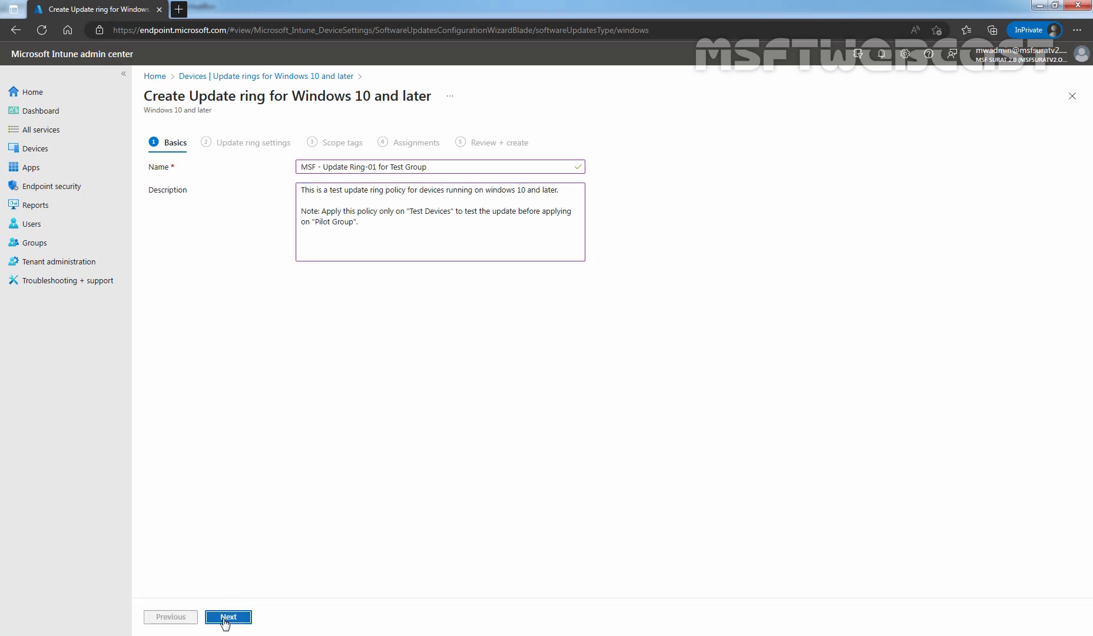
Advance to update ring settings, keeping Microsoft product updates and Windows drivers allowed
left_click(228, 617)
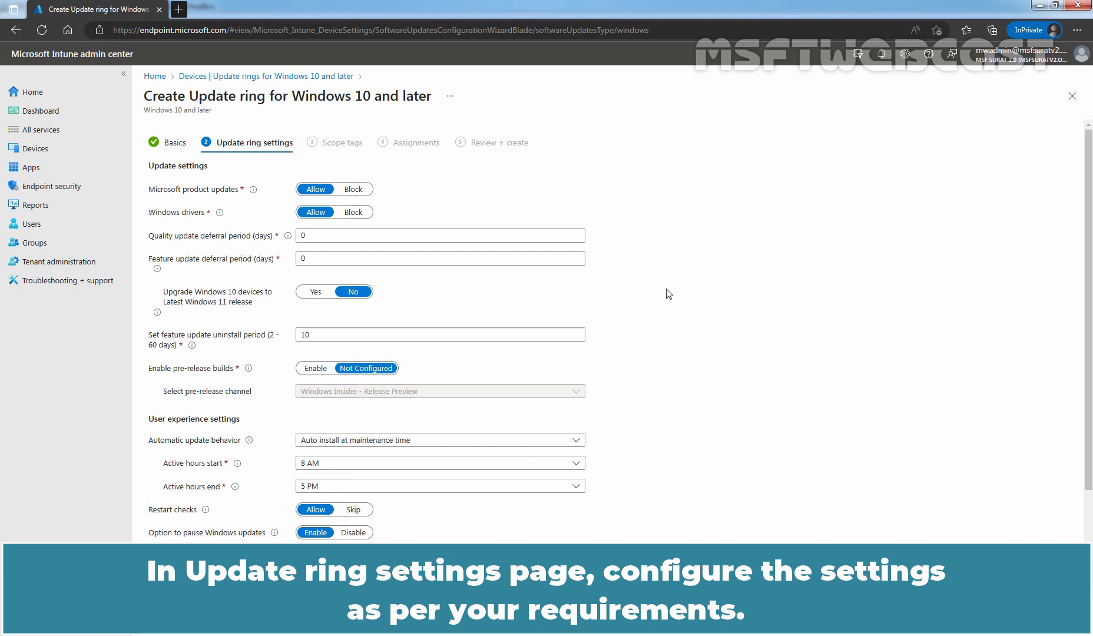
mouse_move(654, 283)
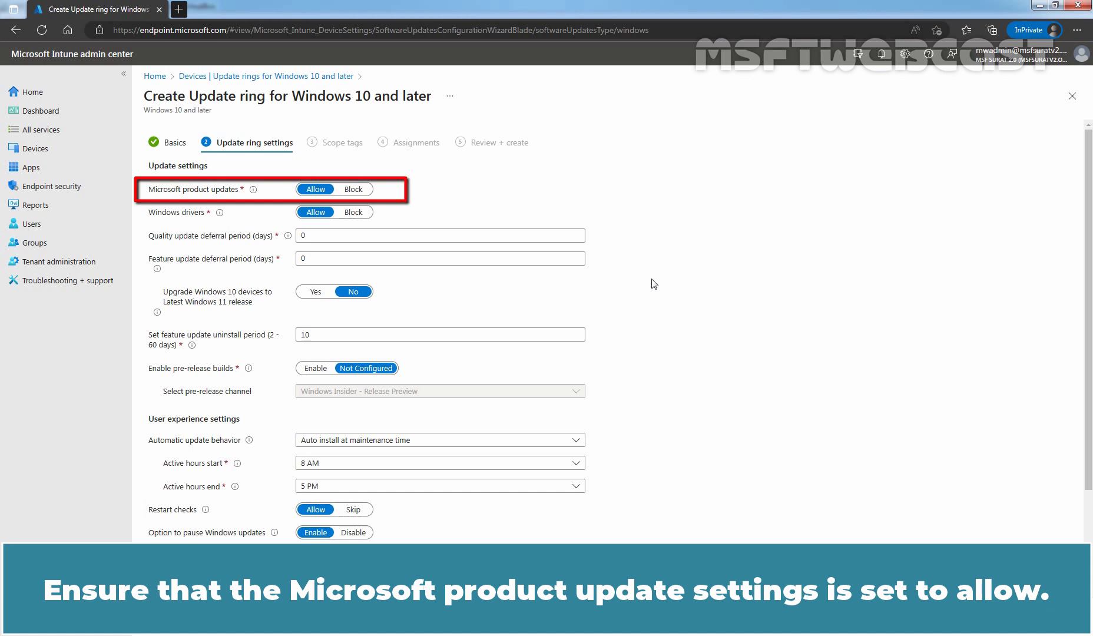
mouse_move(231, 206)
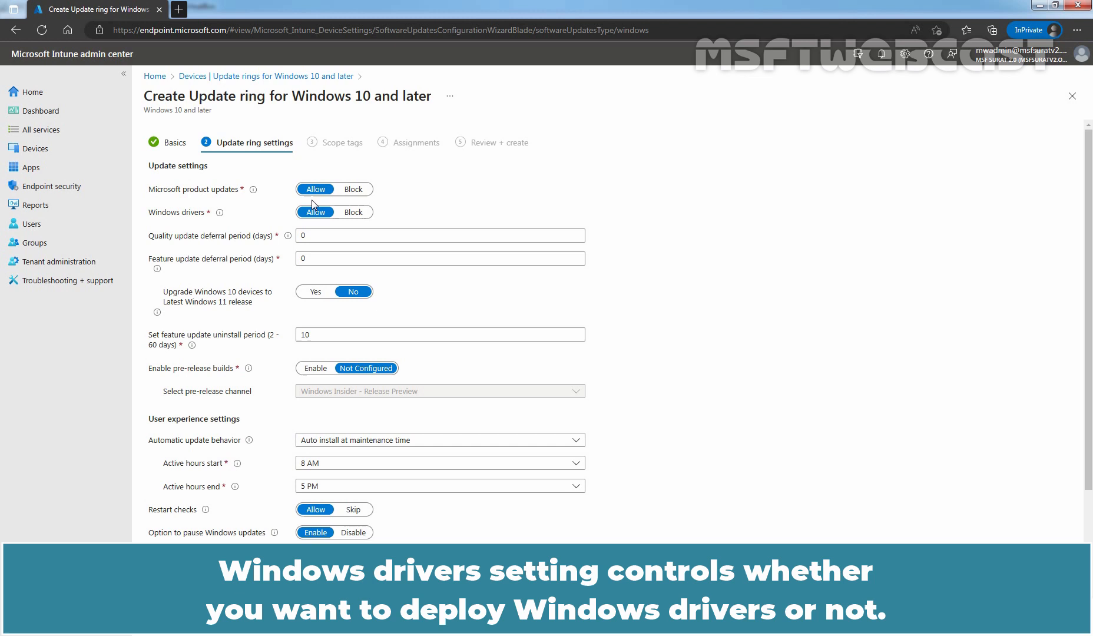
mouse_move(271, 215)
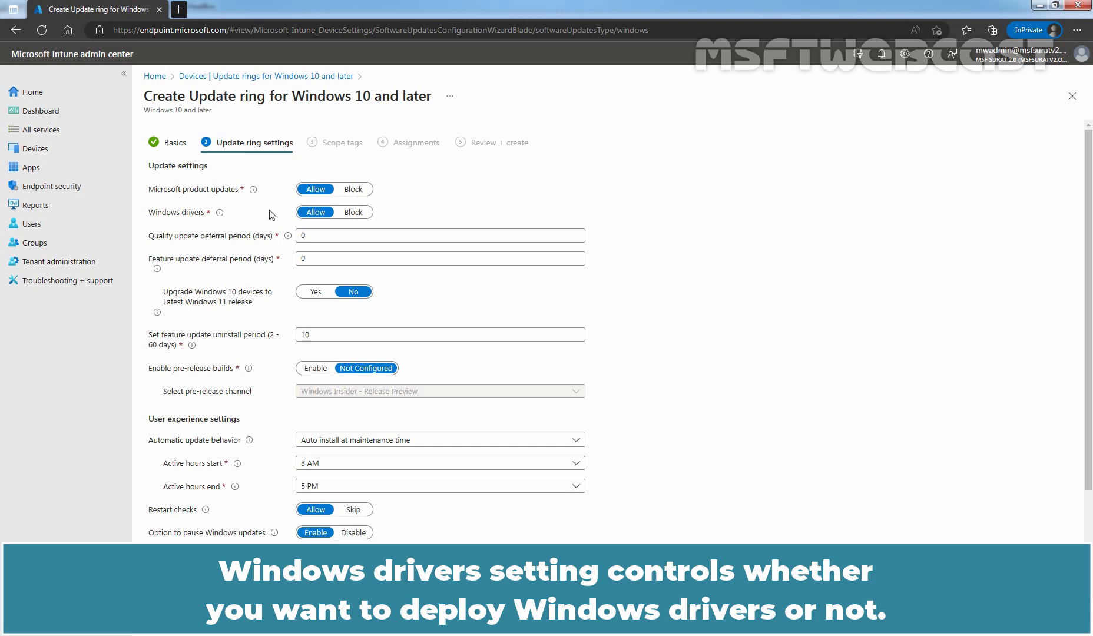
mouse_move(269, 217)
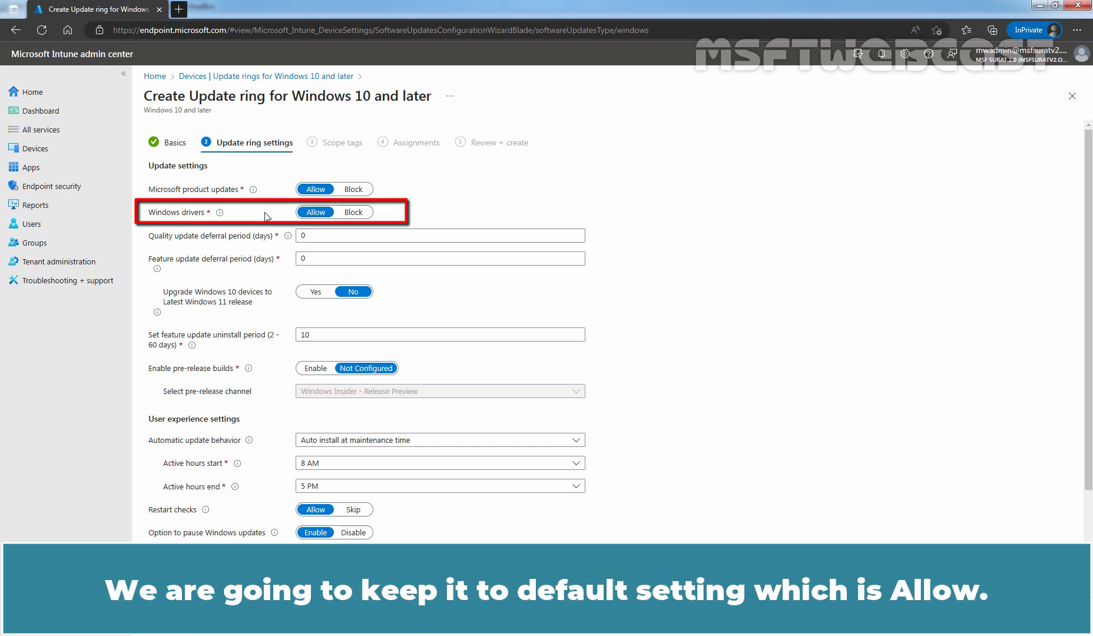
mouse_move(318, 230)
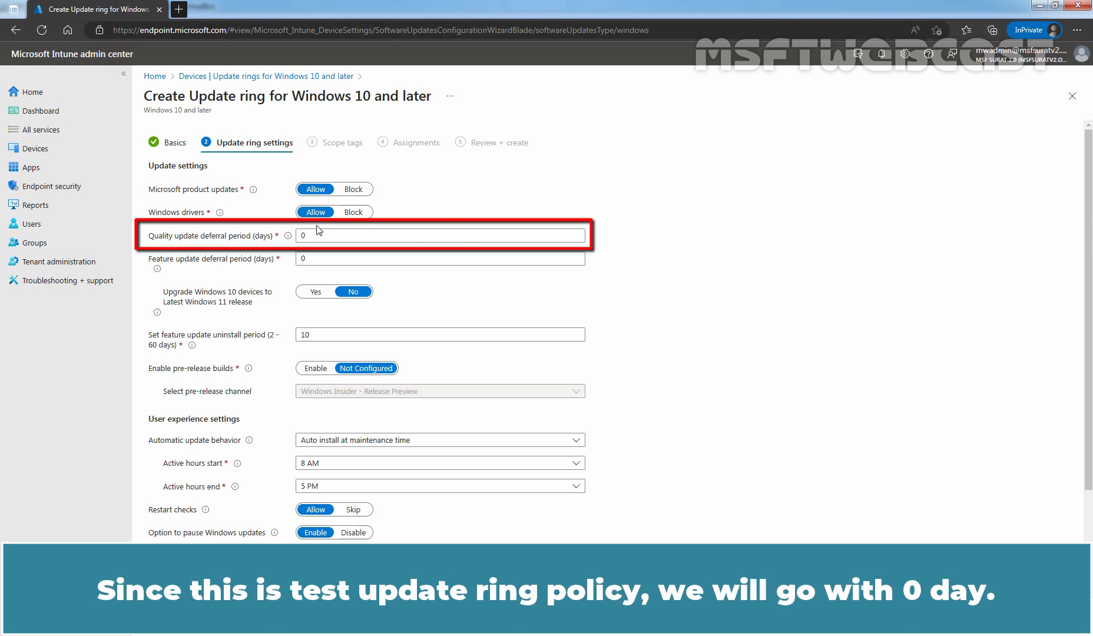
left_click(439, 235)
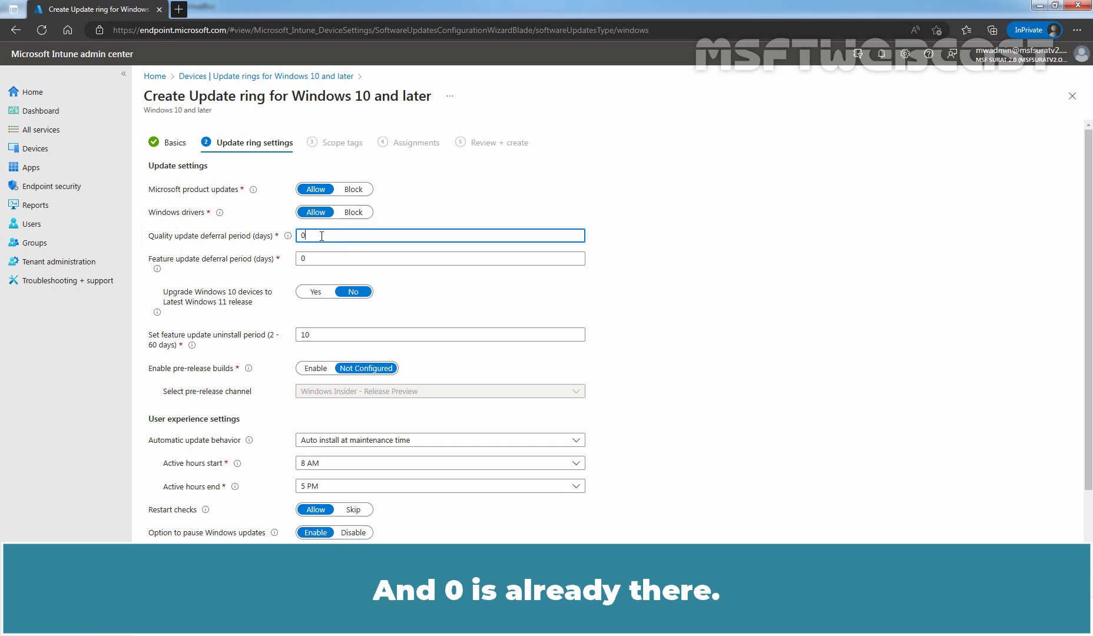
left_click(440, 258)
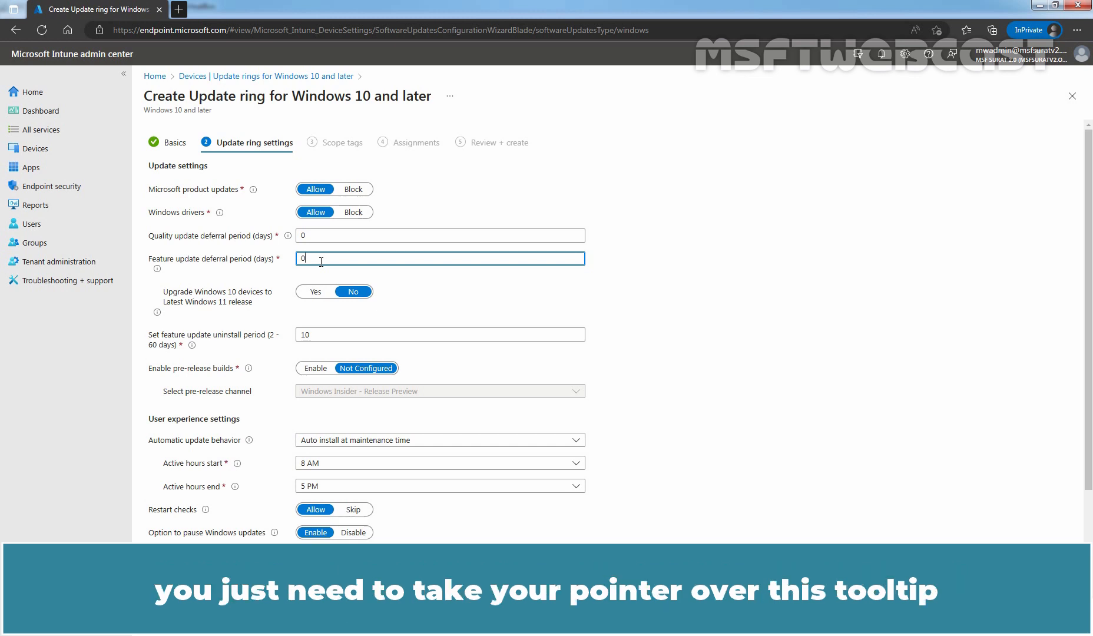
mouse_move(158, 270)
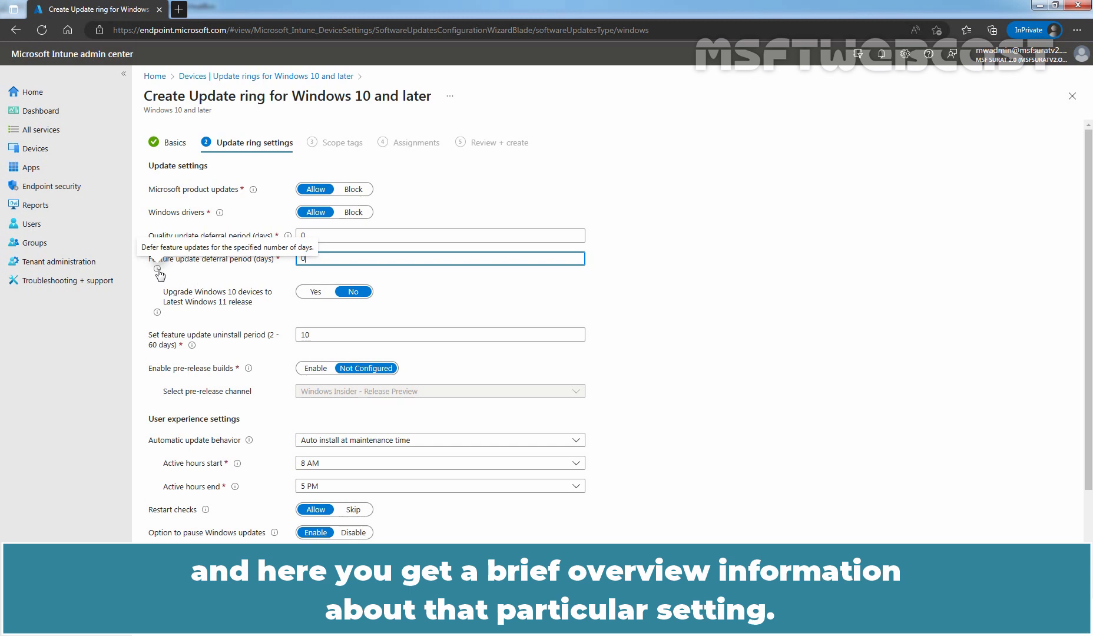
mouse_move(276, 247)
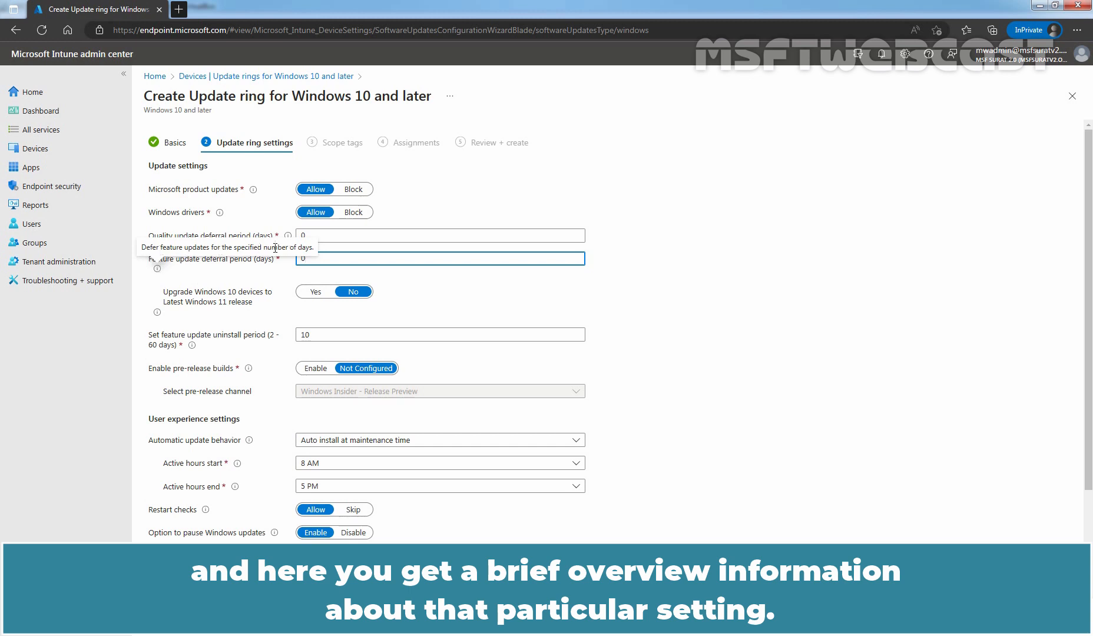
mouse_move(258, 278)
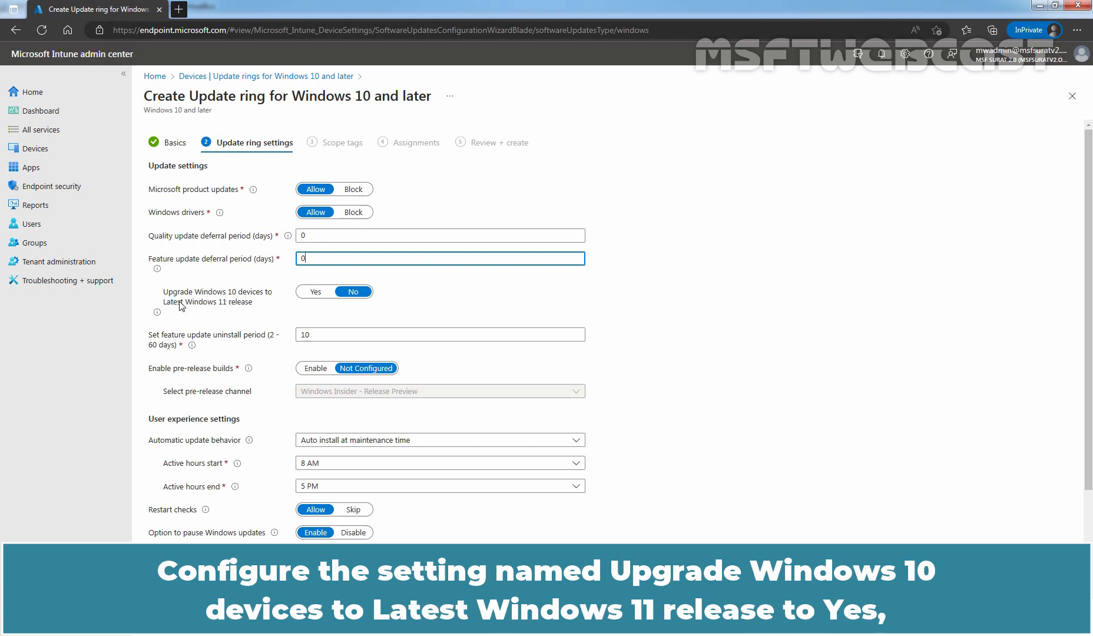
mouse_move(246, 310)
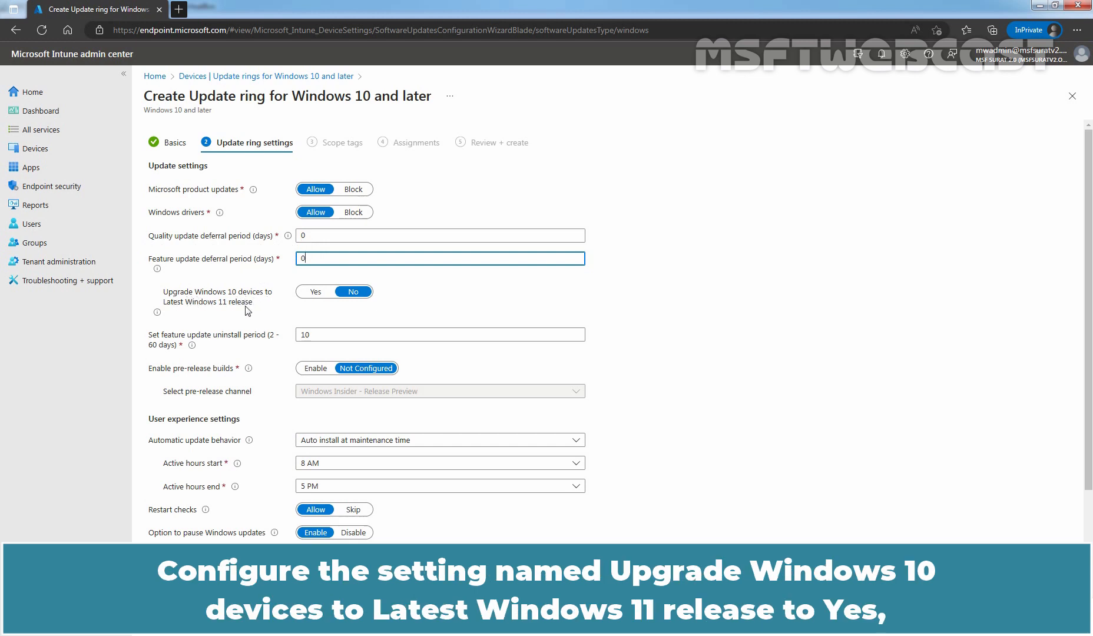
mouse_move(207, 314)
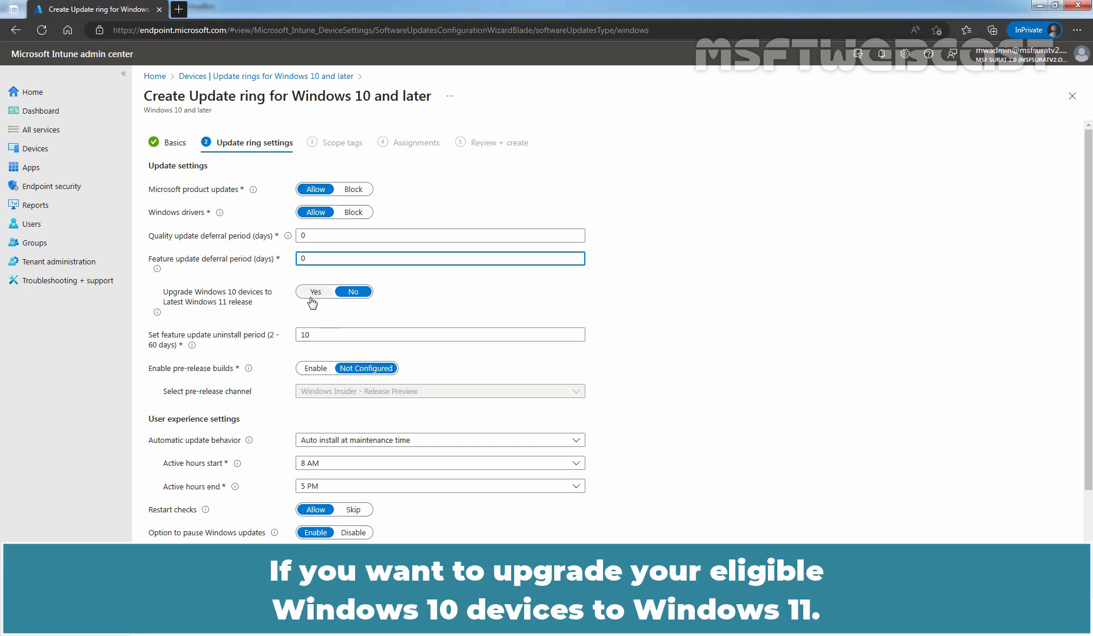
left_click(440, 258)
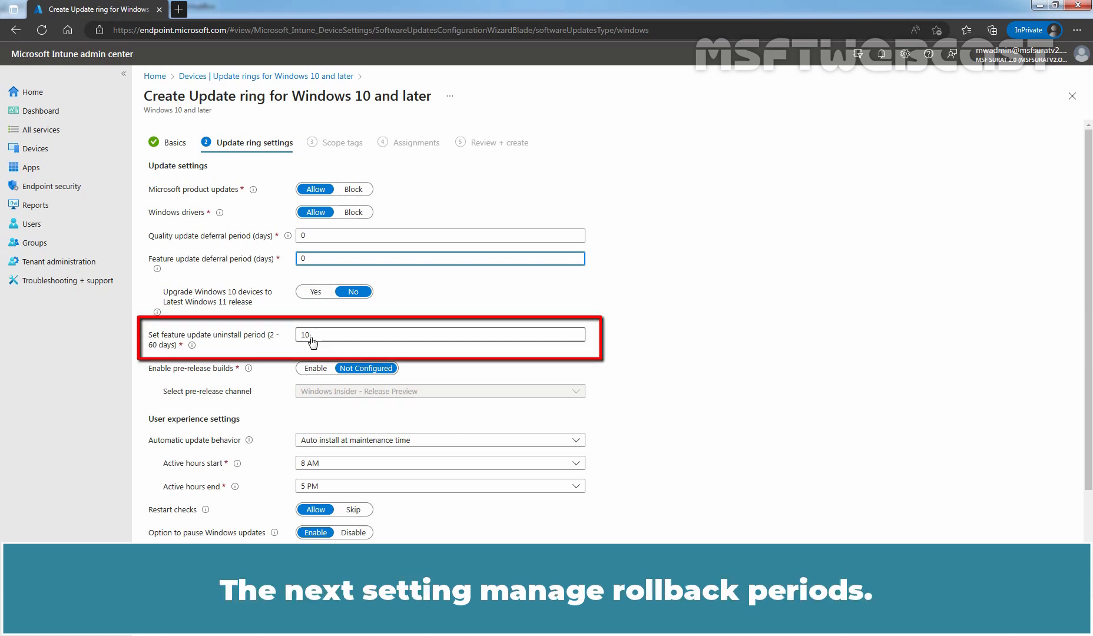
Change the feature update uninstall period from 10 to 30 days
triple_click(440, 334)
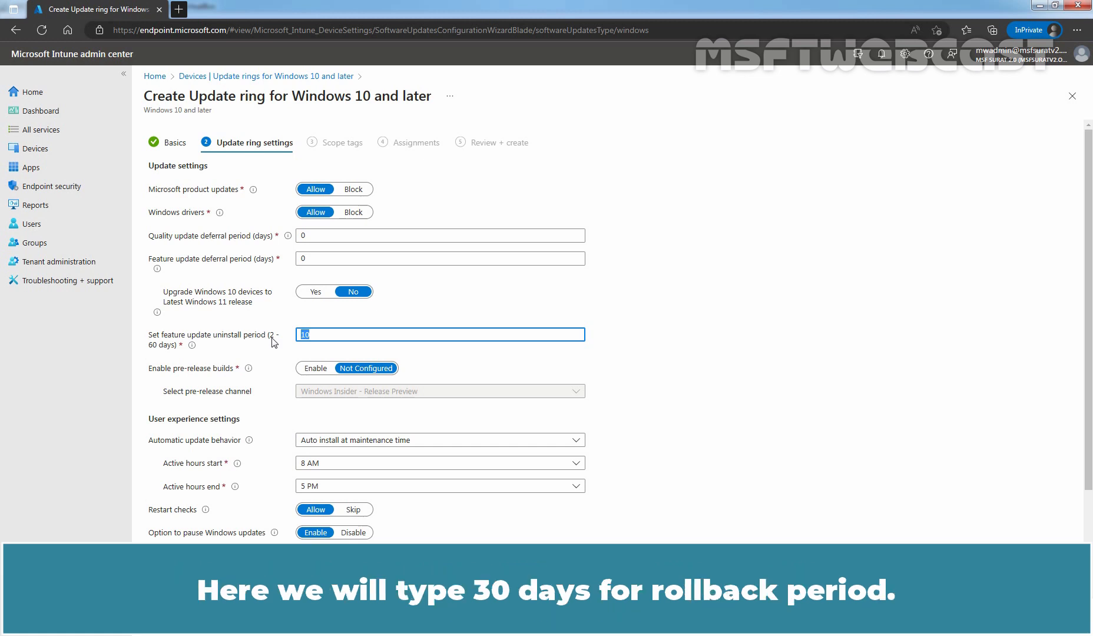
type("3")
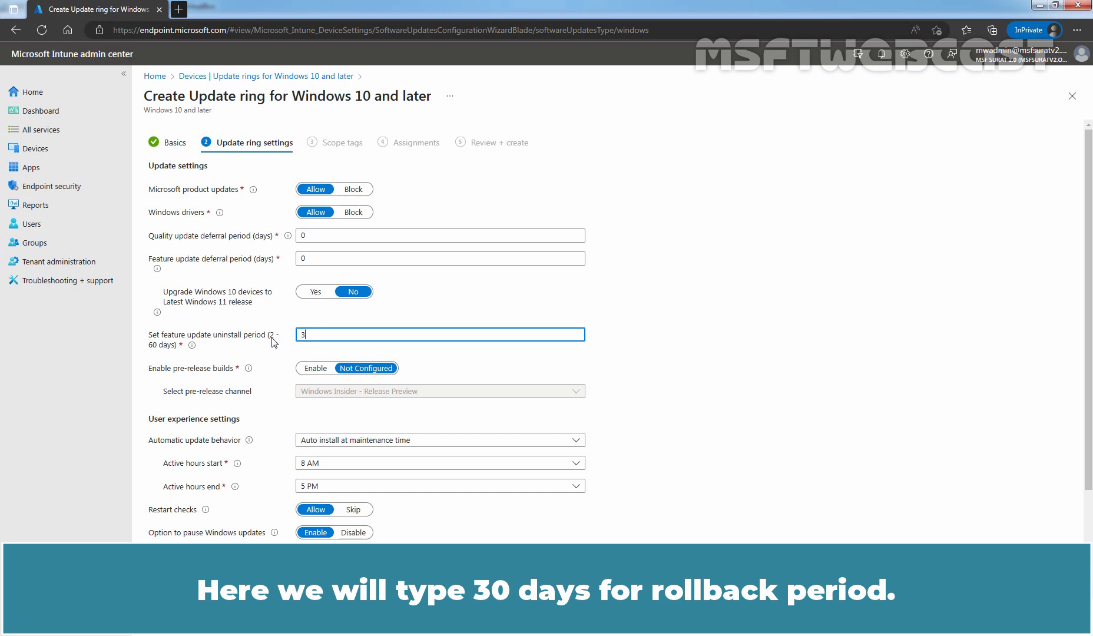
type("0")
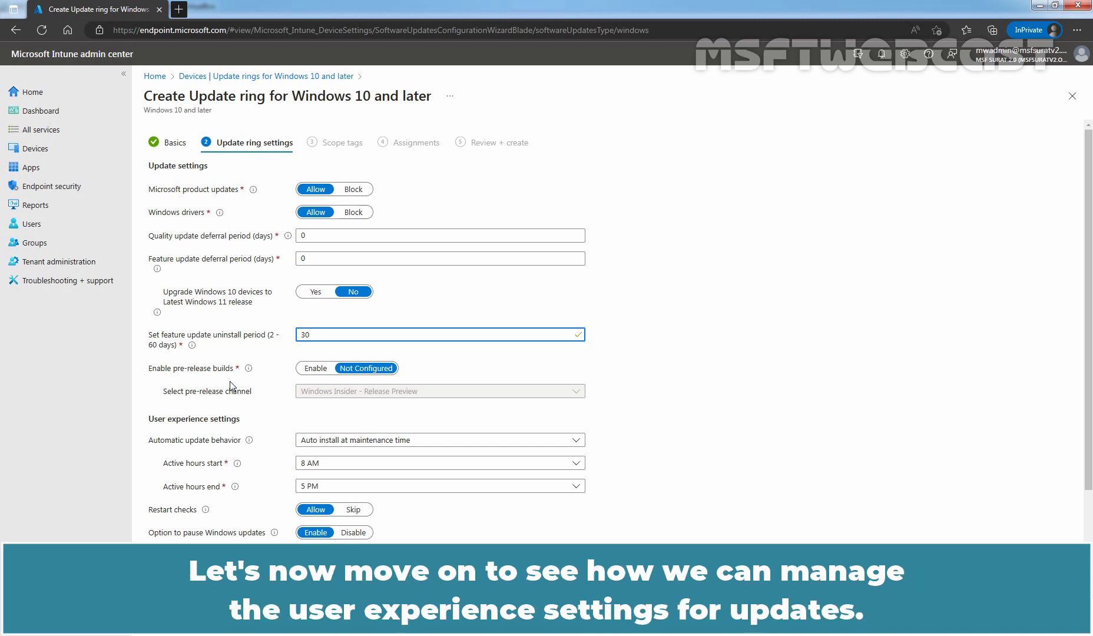
scroll("down", 3)
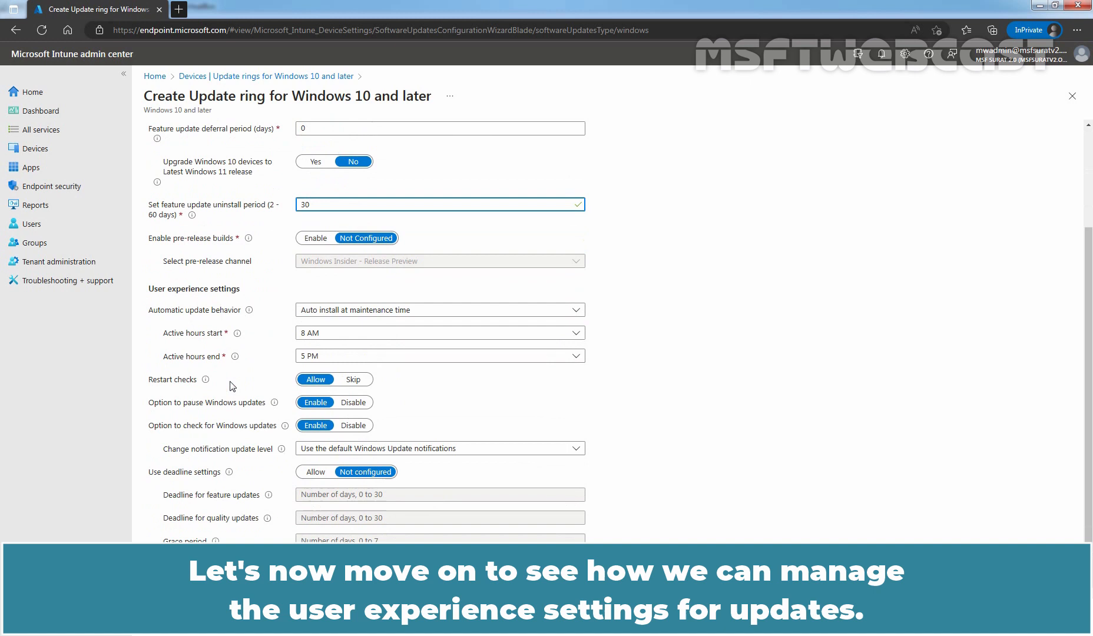
left_click(440, 204)
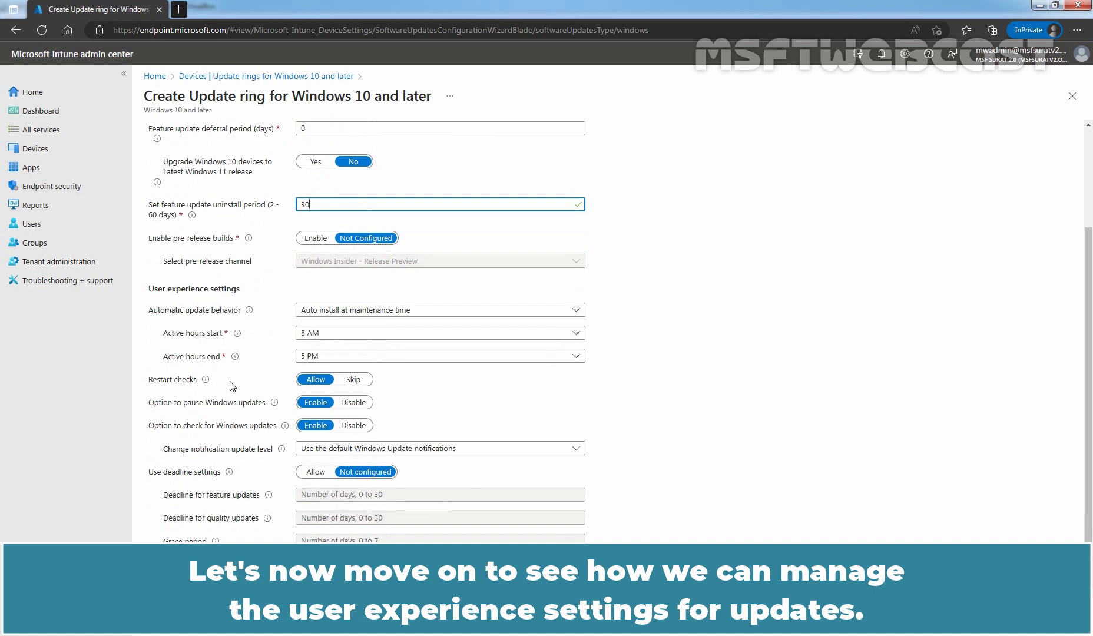
mouse_move(214, 298)
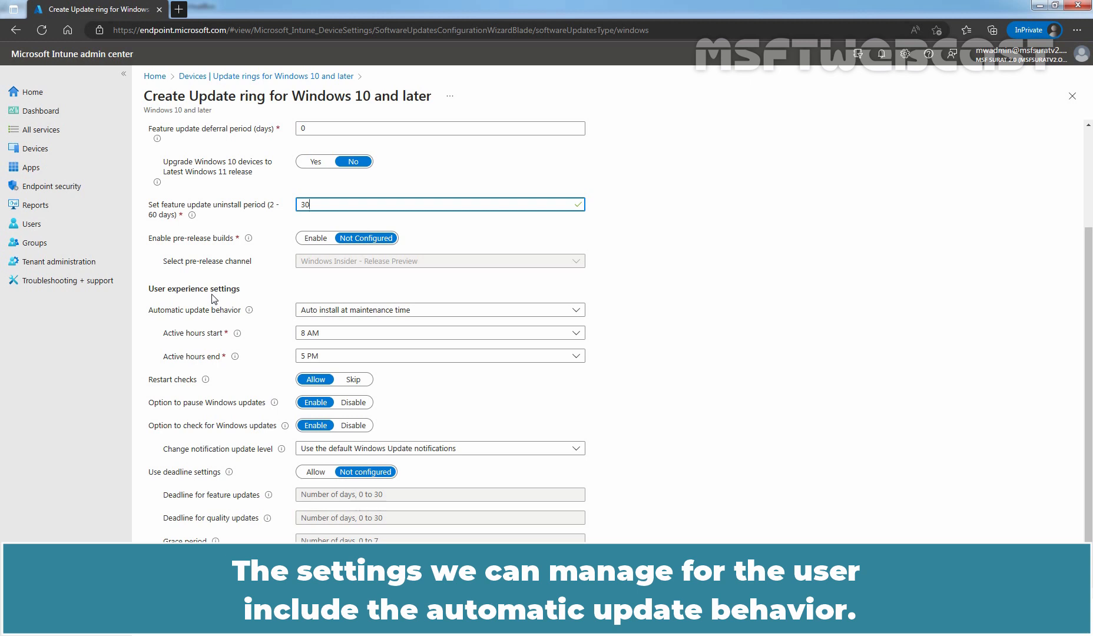
mouse_move(271, 322)
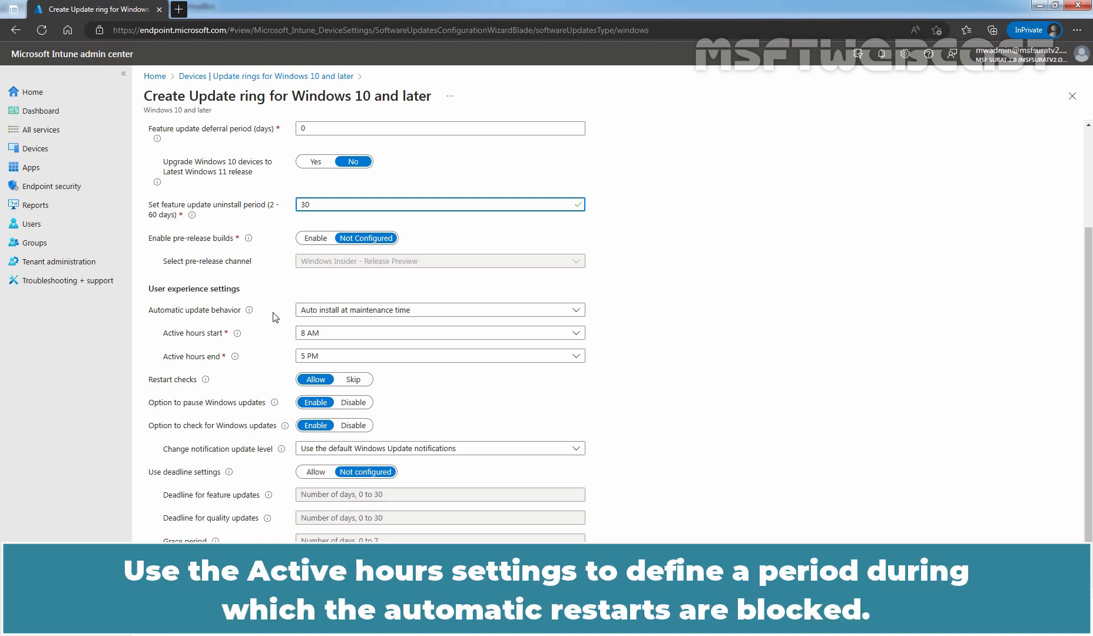
left_click(439, 204)
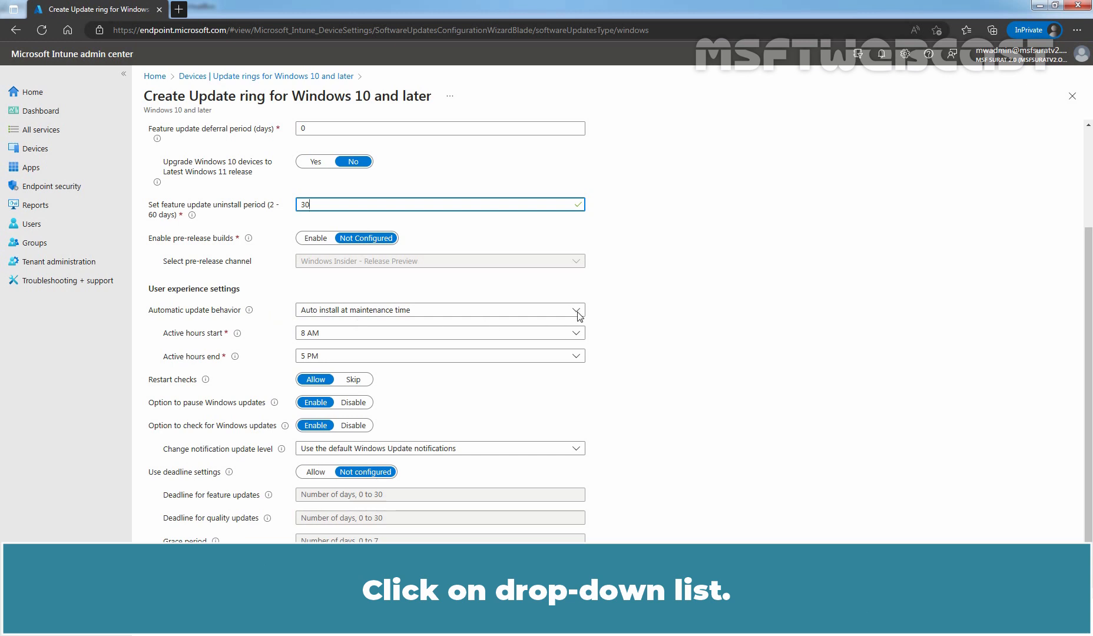
Keep auto install at maintenance time and set active hours from 9 AM to 6 PM
left_click(578, 310)
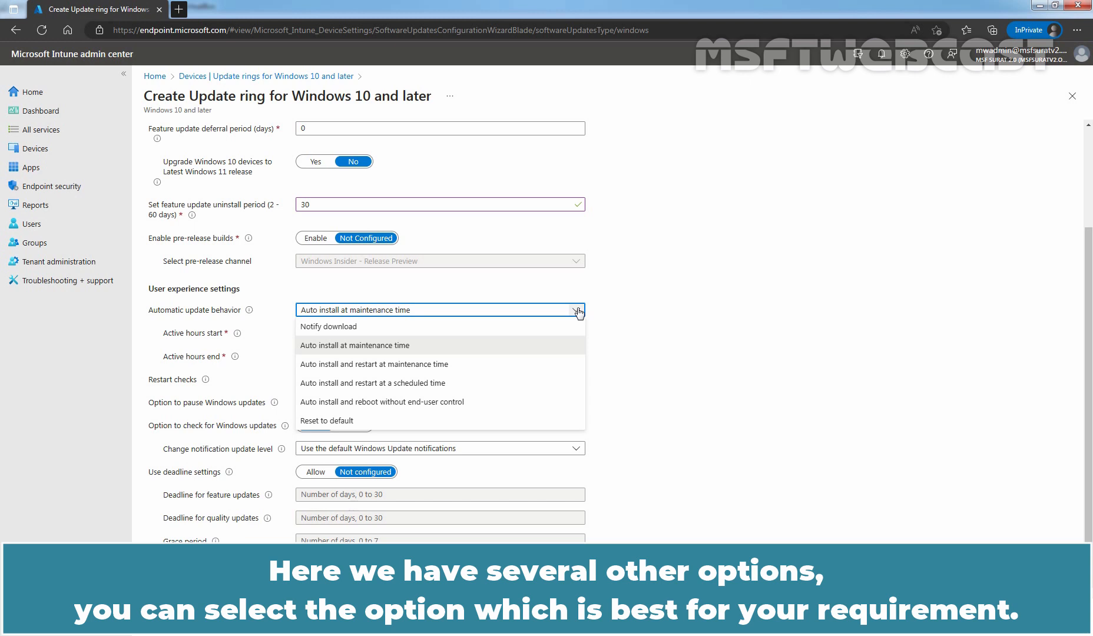
mouse_move(367, 359)
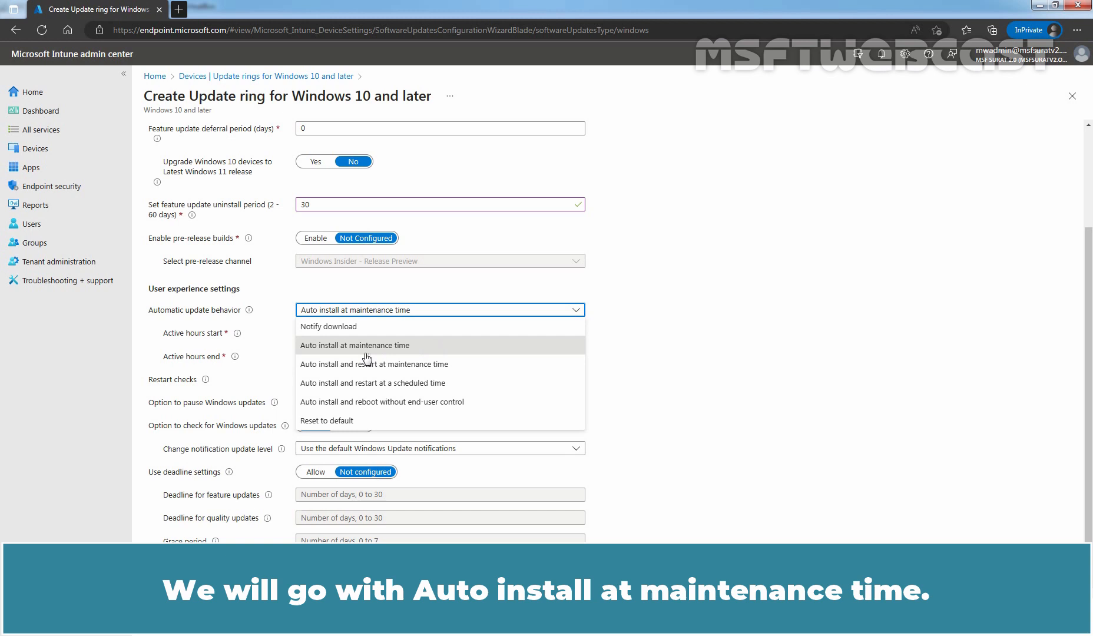
left_click(354, 345)
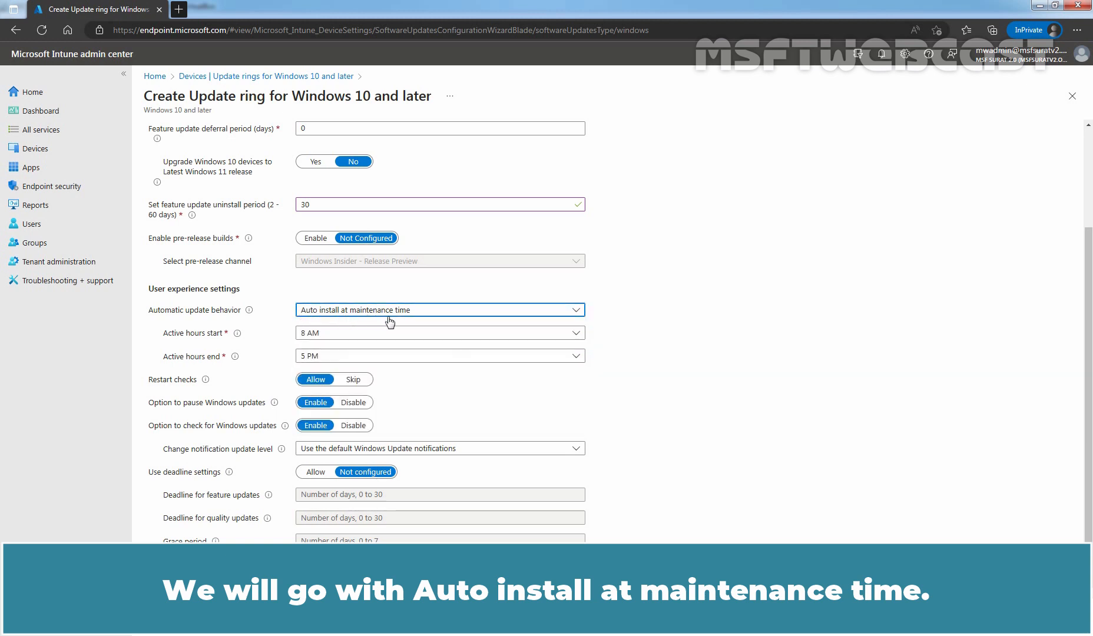
mouse_move(396, 323)
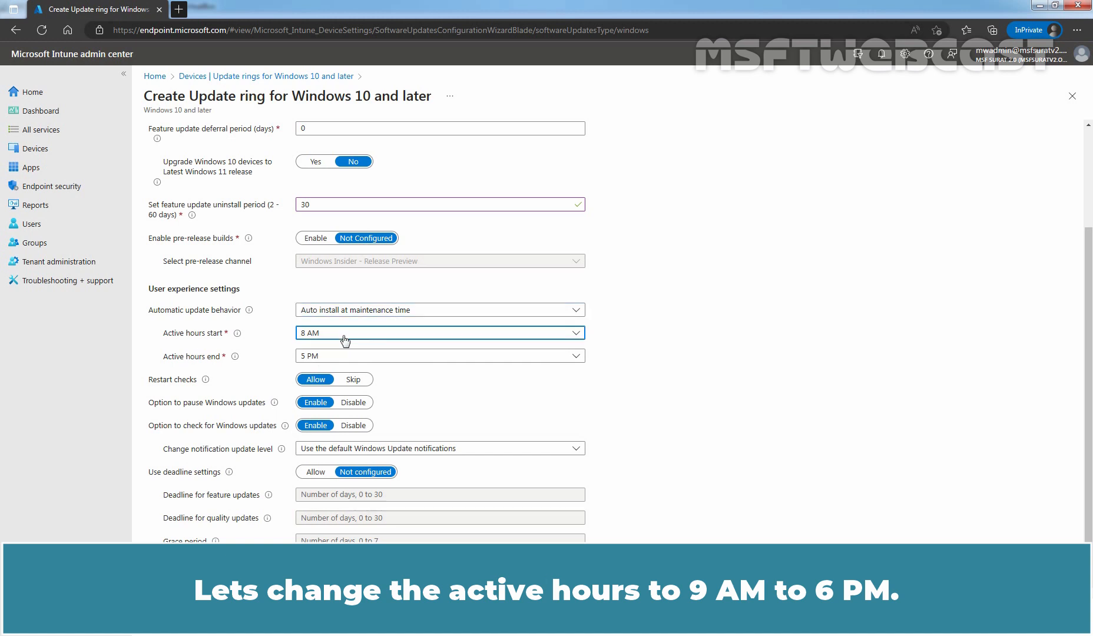
left_click(440, 333)
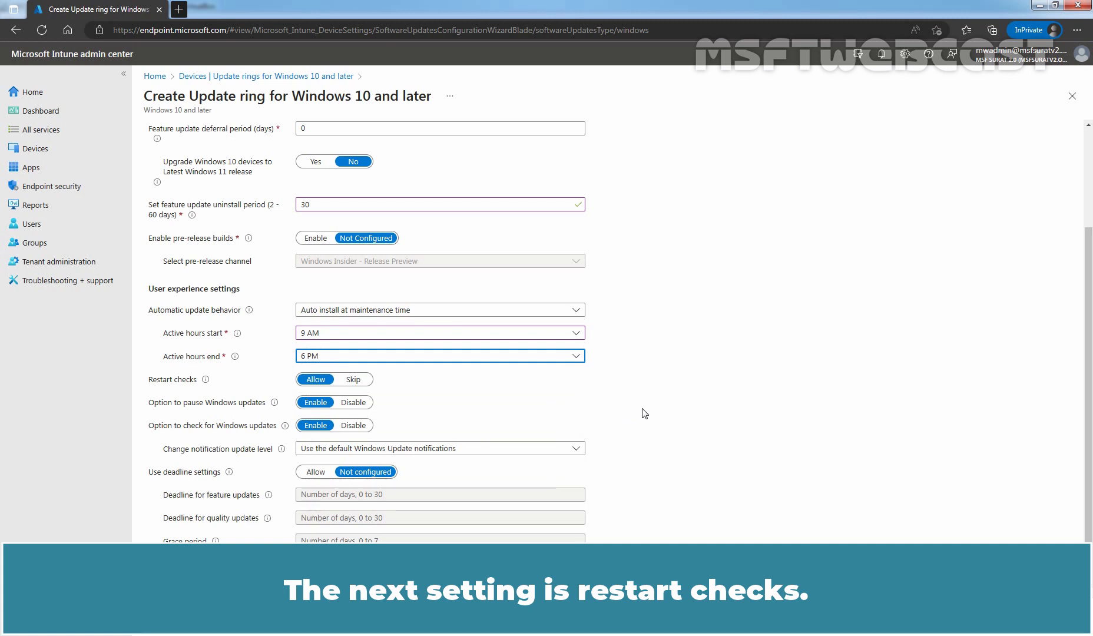
mouse_move(253, 387)
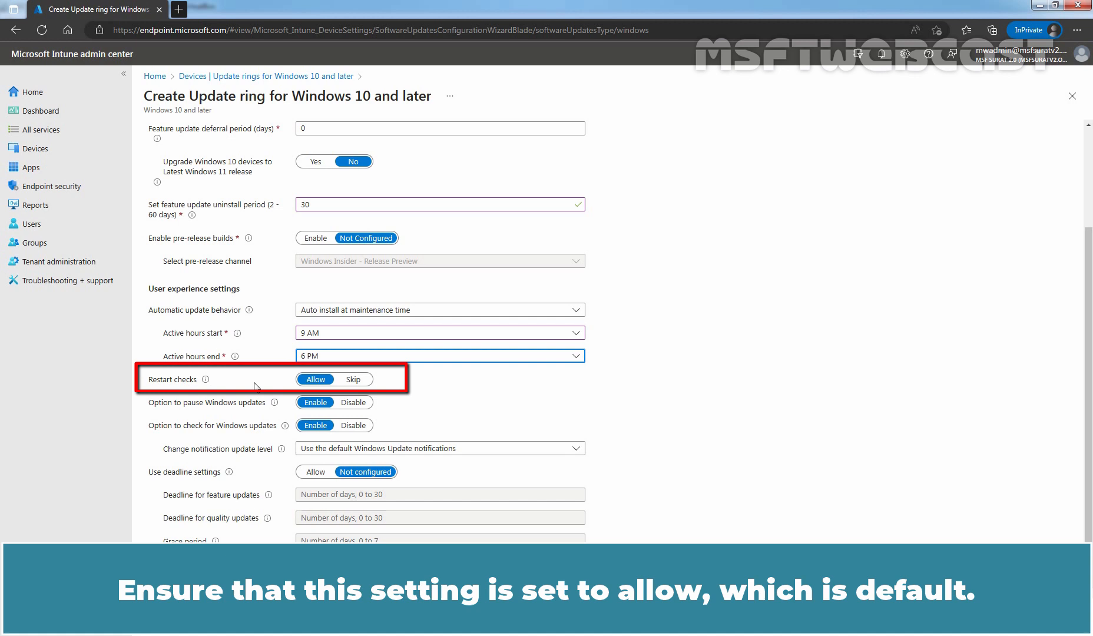
mouse_move(341, 389)
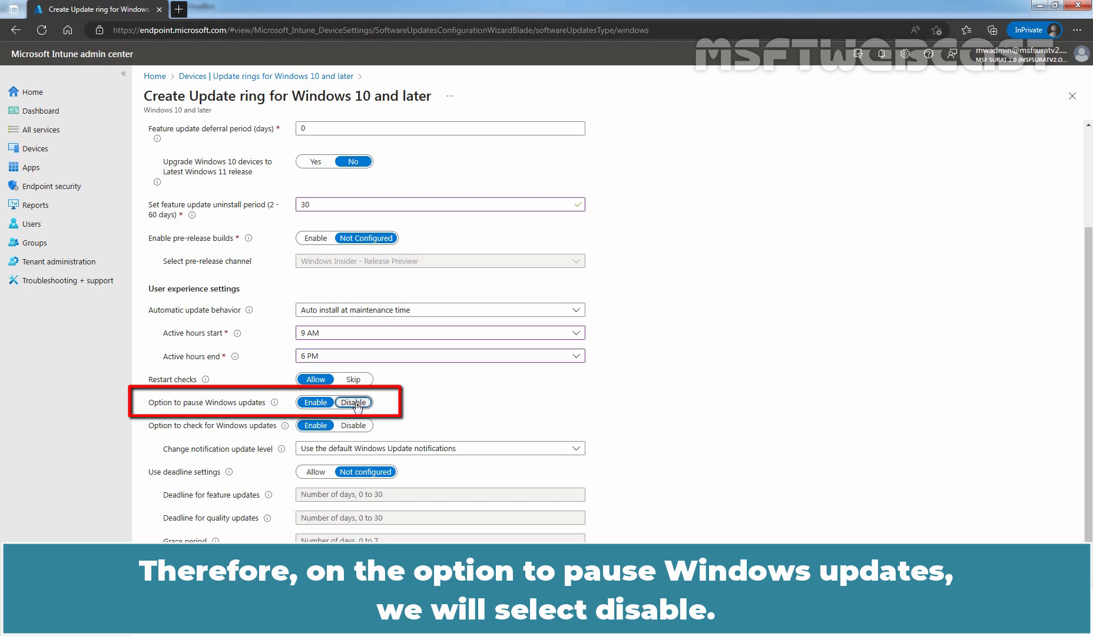
Set 'Option to pause Windows updates' to Disable, leaving update checks enabled
left_click(353, 402)
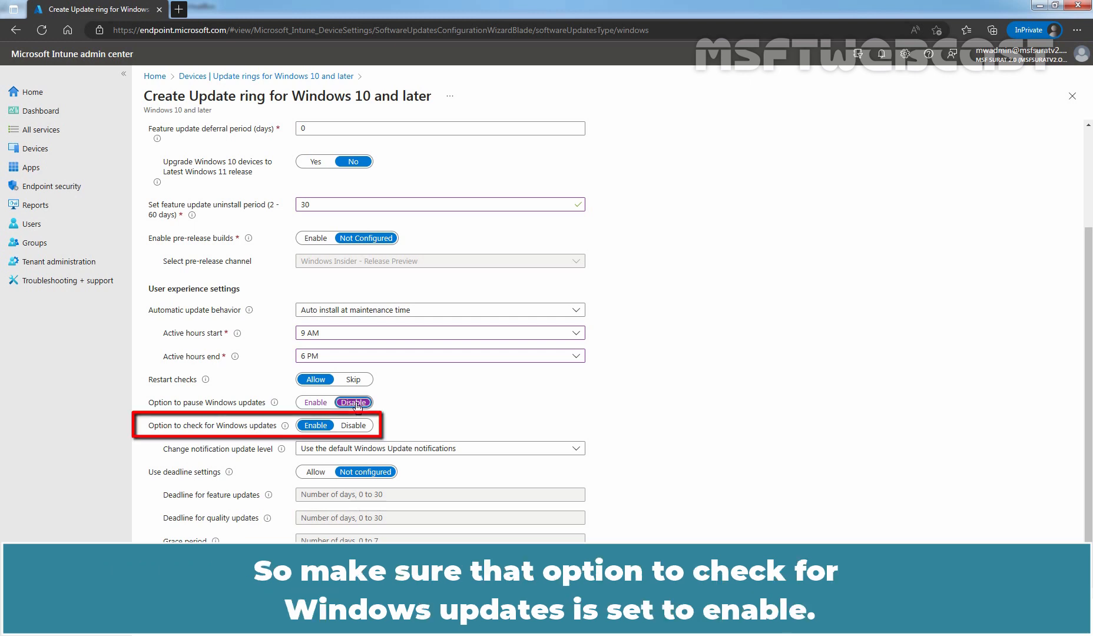
mouse_move(198, 449)
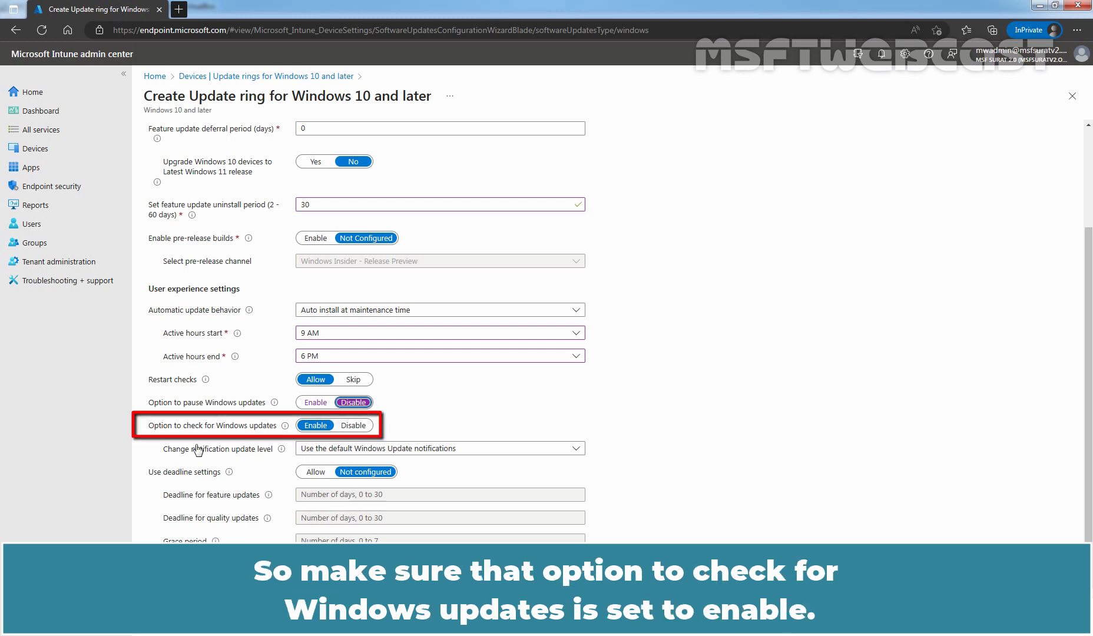
mouse_move(262, 440)
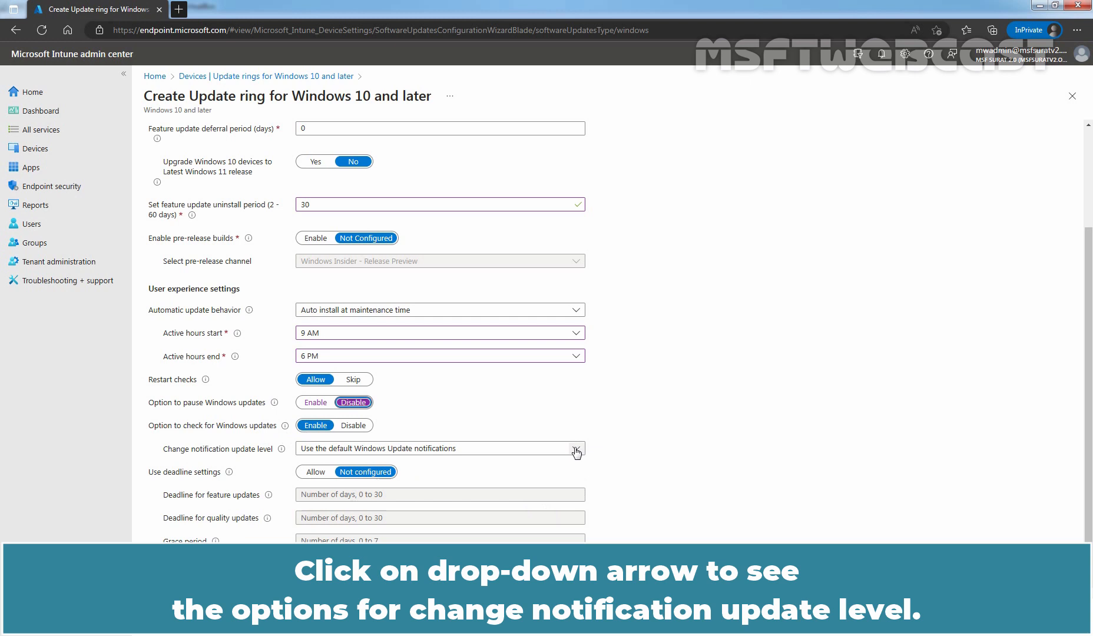
left_click(576, 448)
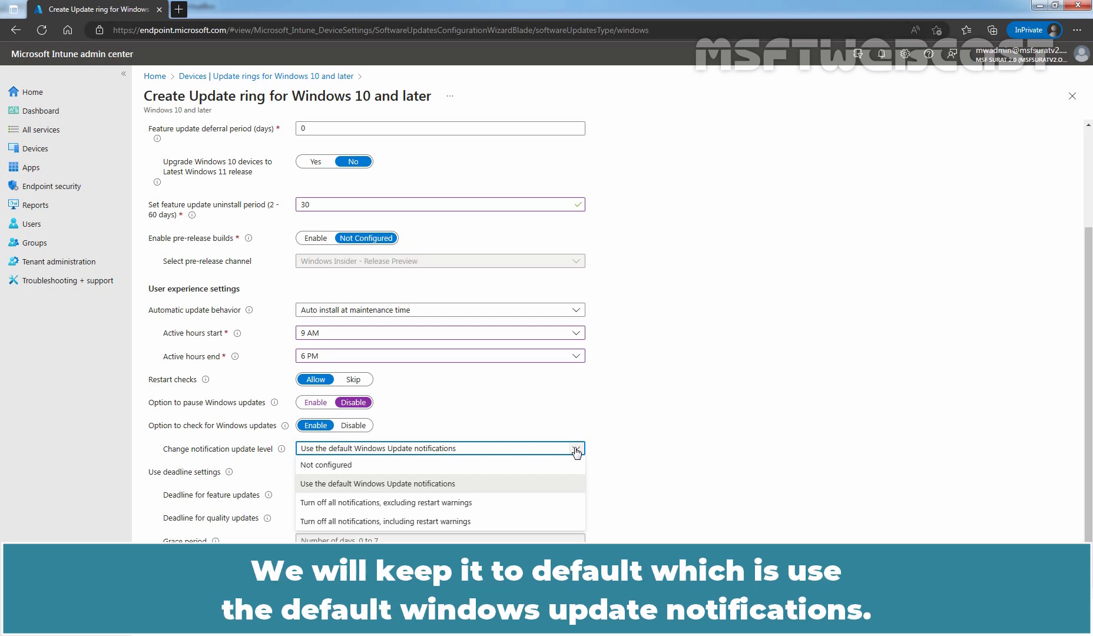
mouse_move(357, 490)
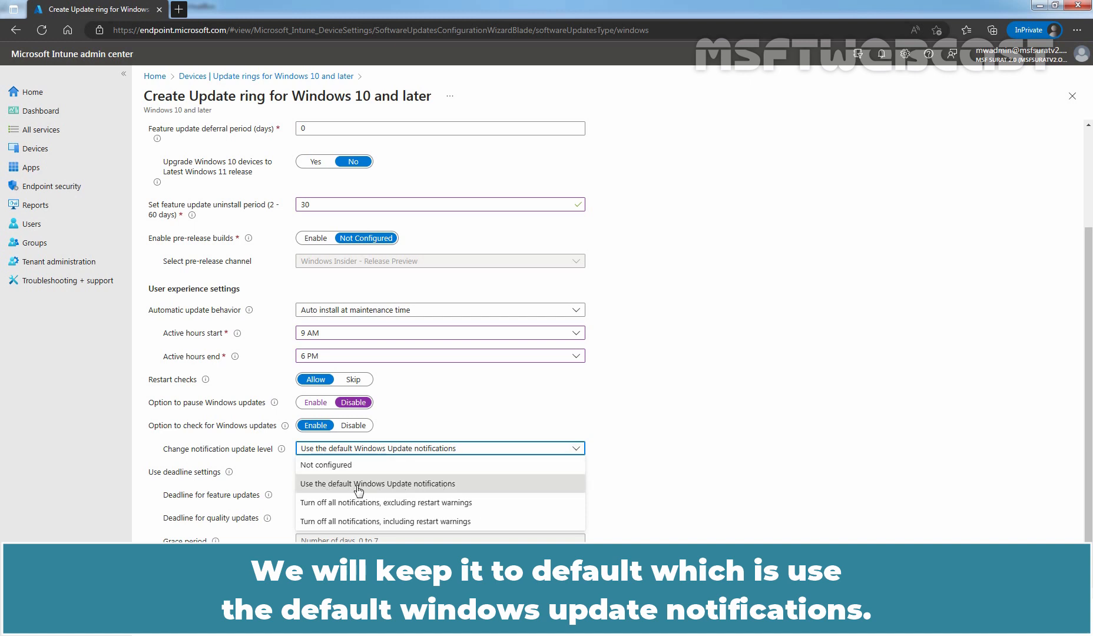
mouse_move(446, 488)
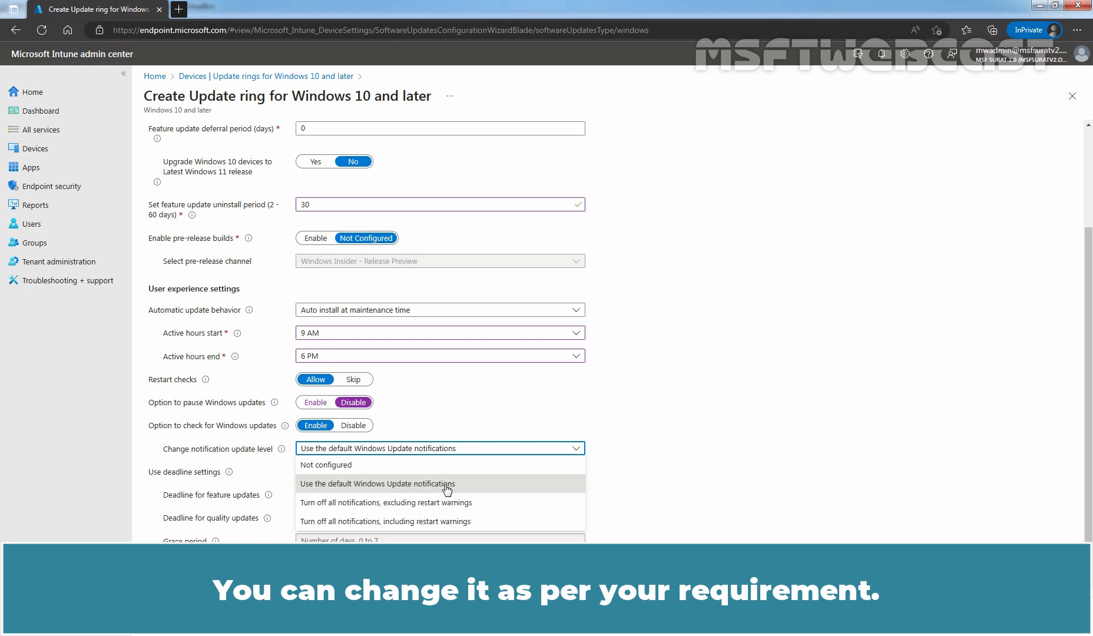
left_click(377, 483)
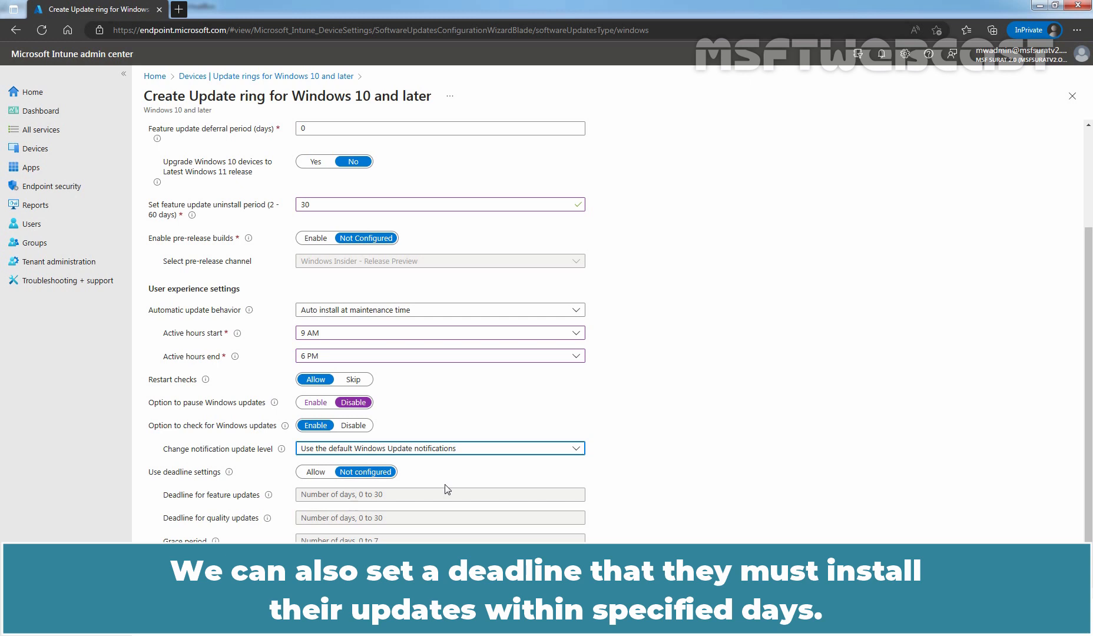
Allow deadline settings with 2-day feature and quality deadlines and a 1-day grace period
scroll("down", 3)
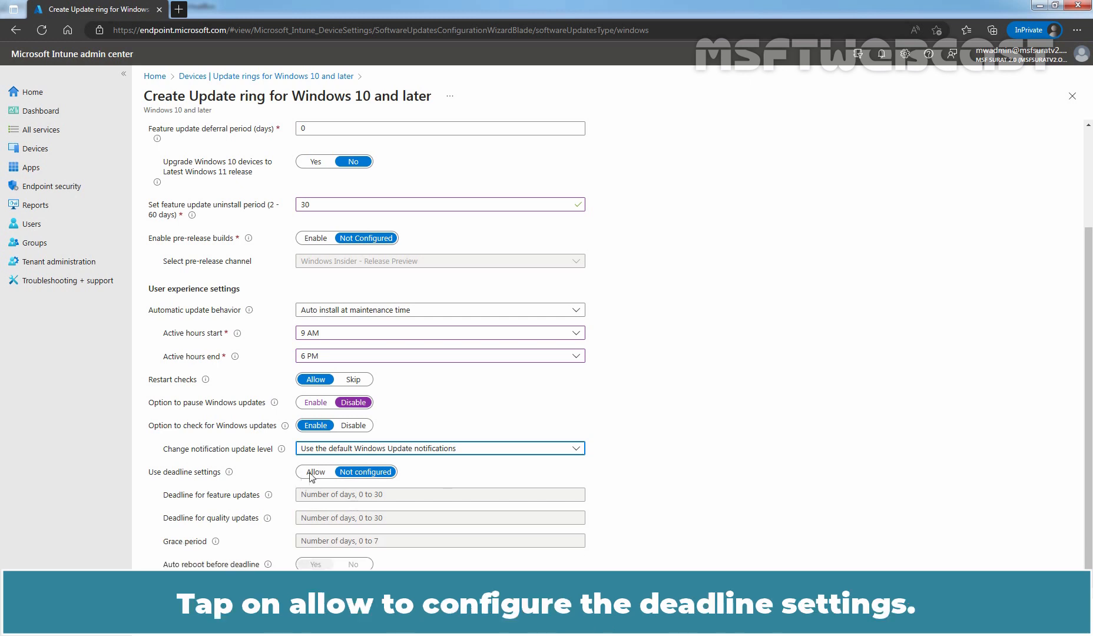
left_click(315, 472)
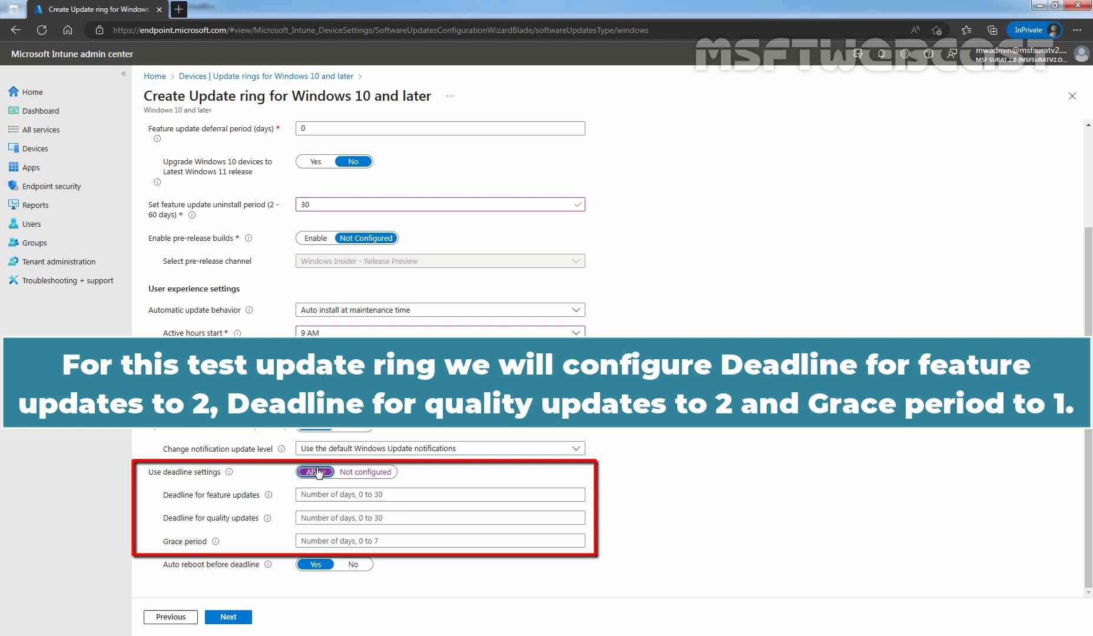
type("2")
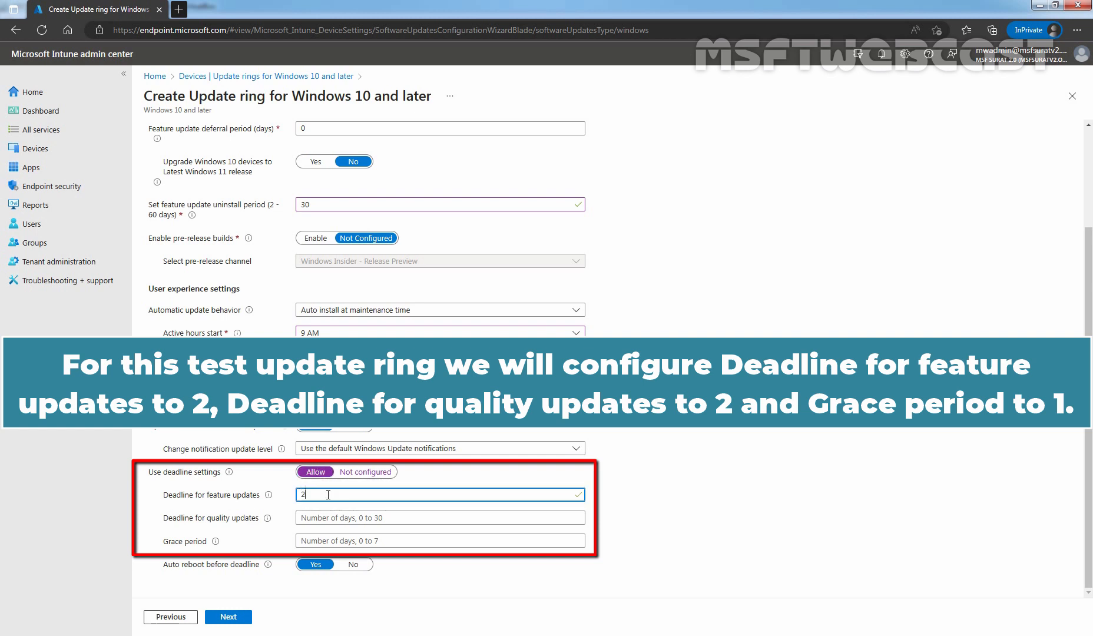
left_click(440, 518)
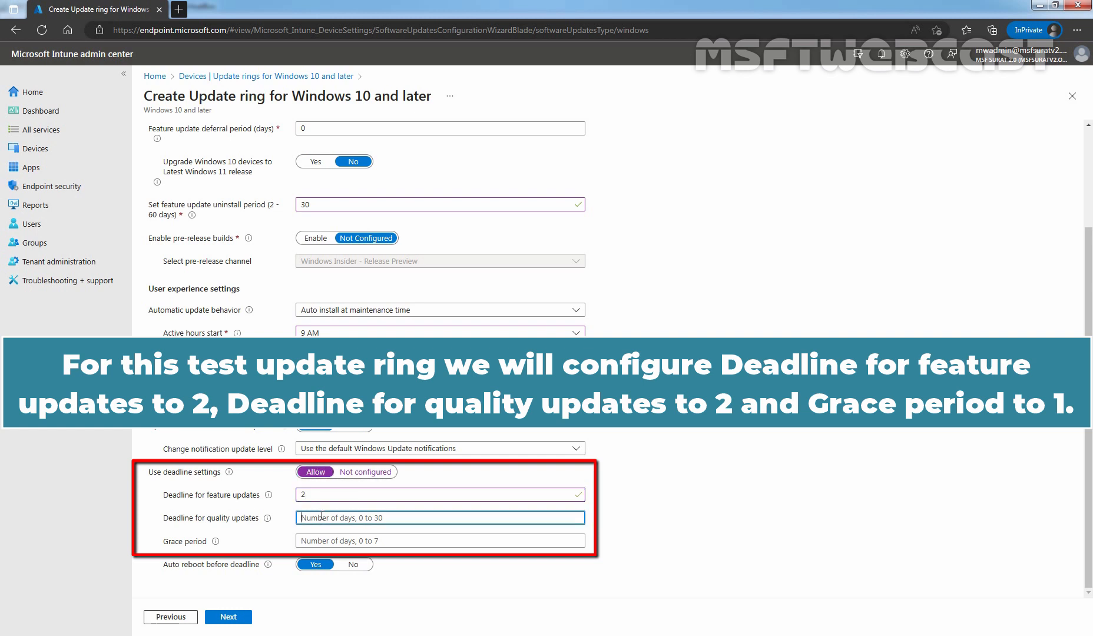
type("2")
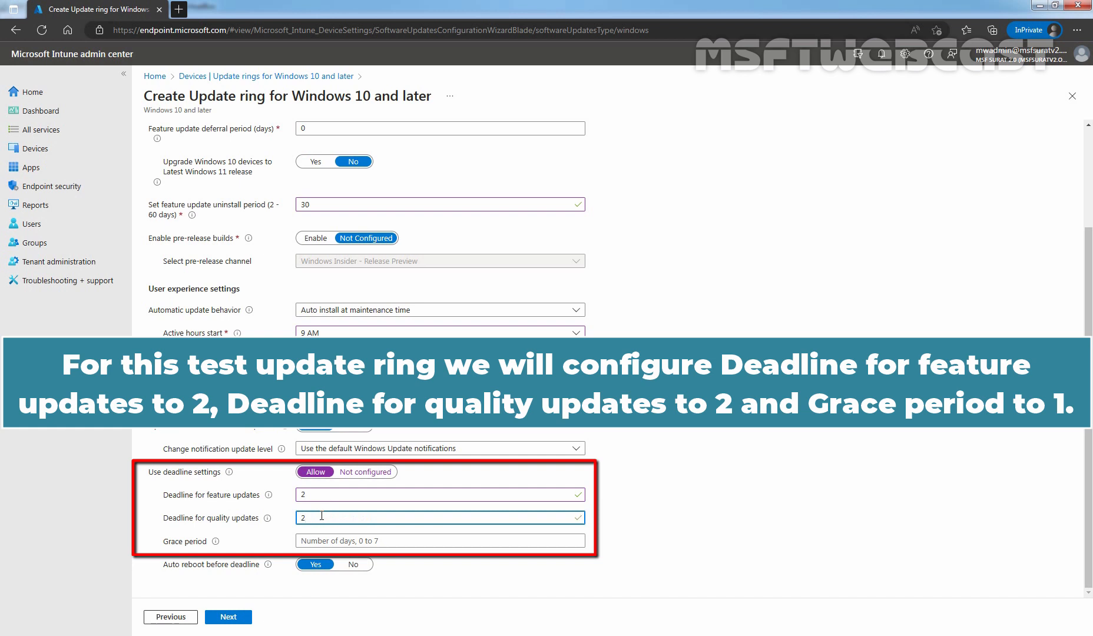
type("1")
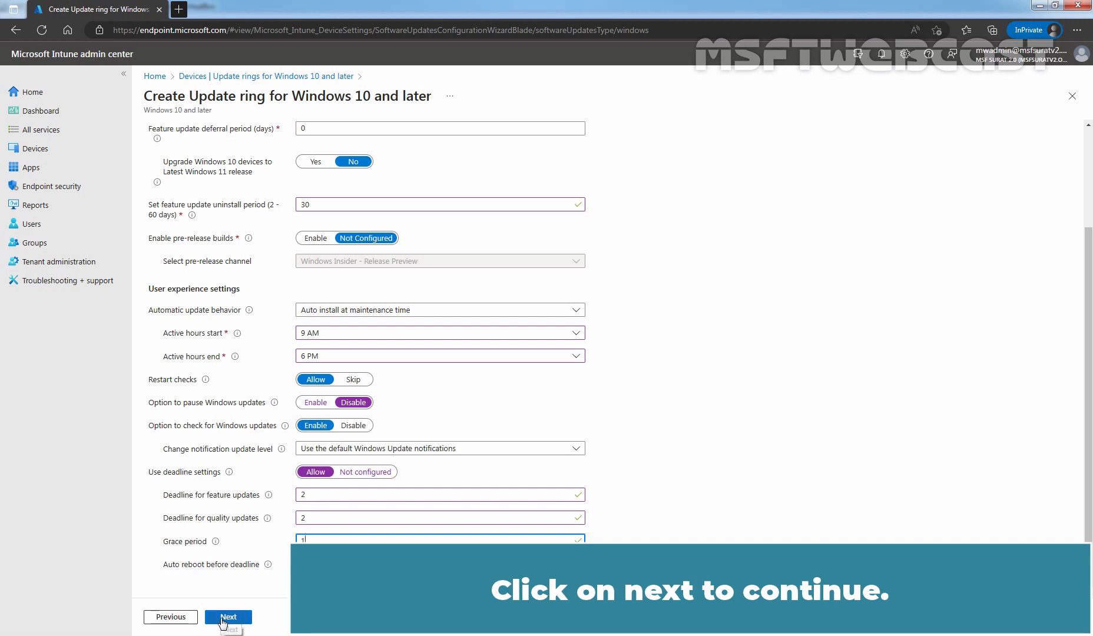
left_click(228, 617)
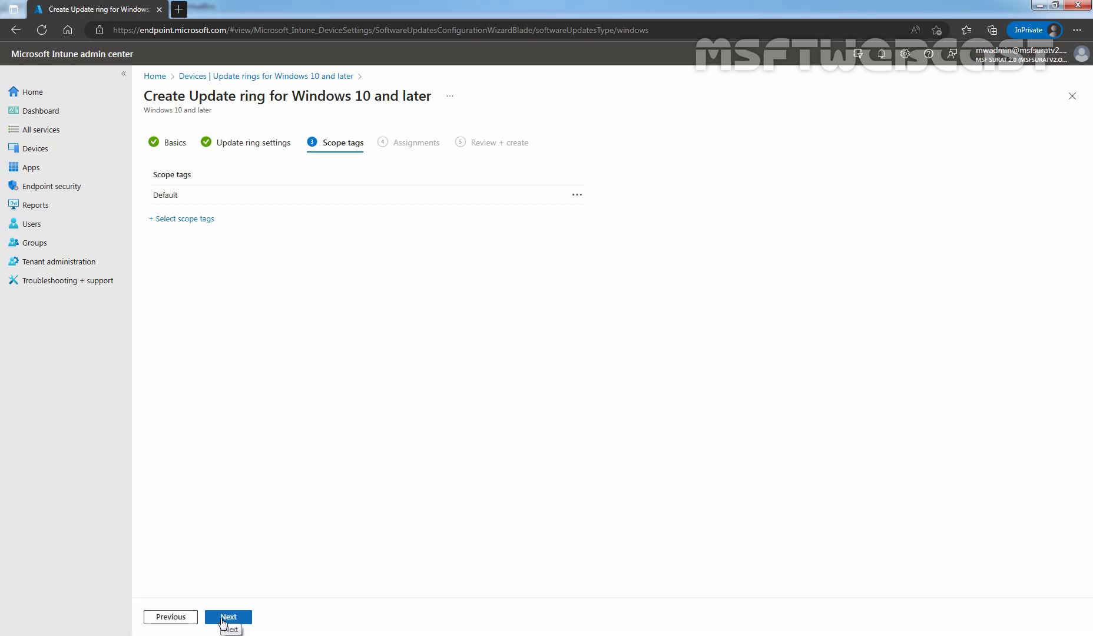
Keep the Default scope tag and advance to the Assignments step
left_click(227, 617)
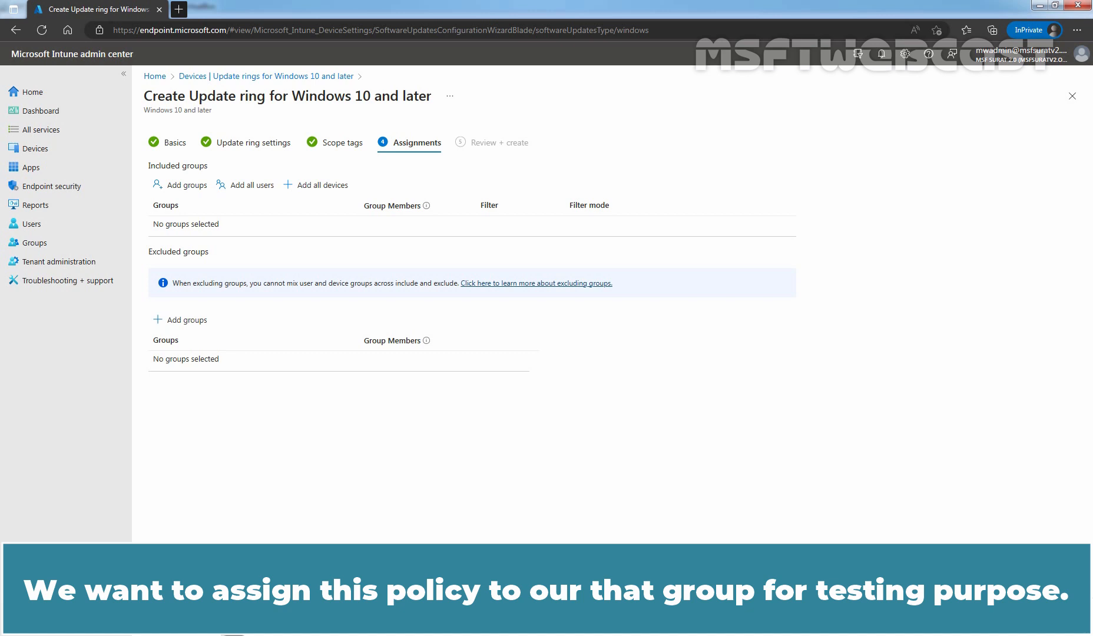
Add UpdateRing0_TestDevices as an included group
left_click(186, 185)
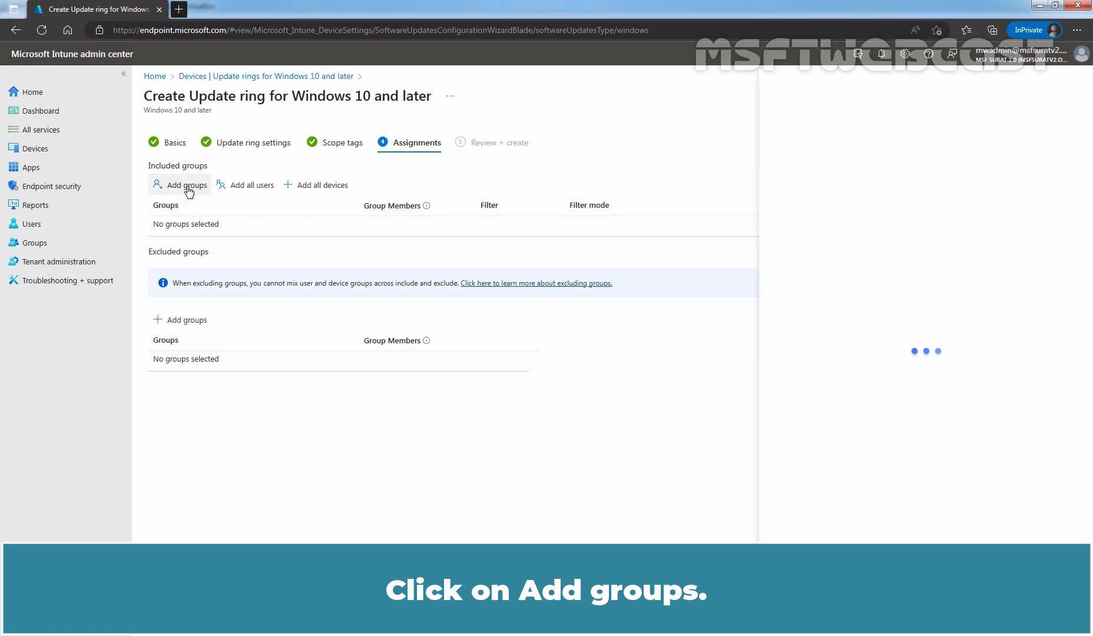
left_click(185, 185)
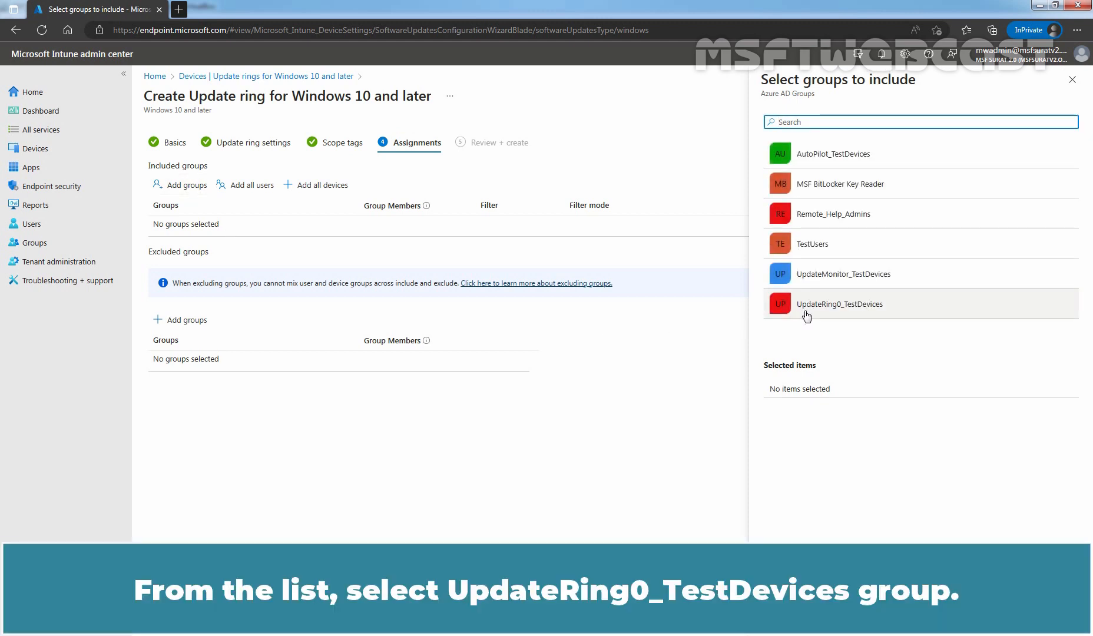
left_click(840, 304)
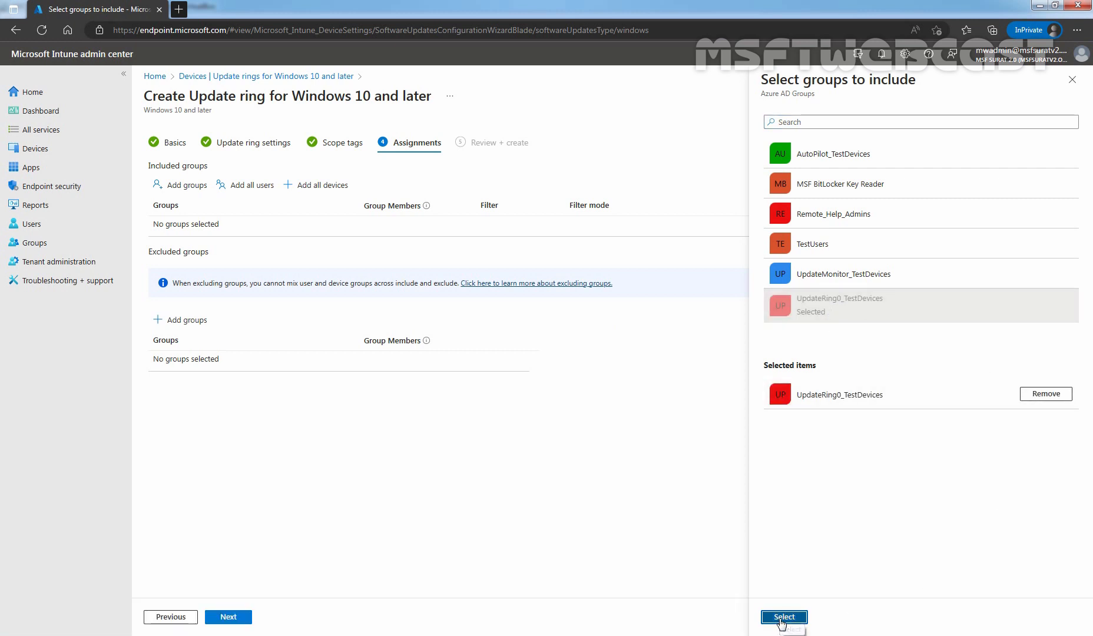
left_click(783, 617)
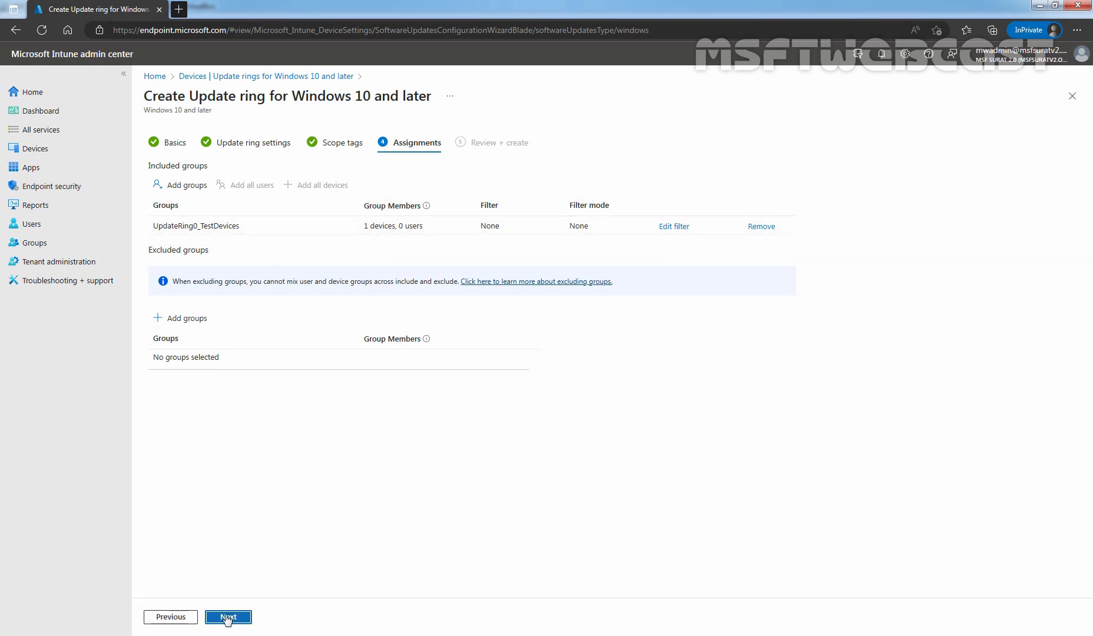
Review the summary and create the 'MSF - Update Ring-01 for Test Group' ring
left_click(228, 617)
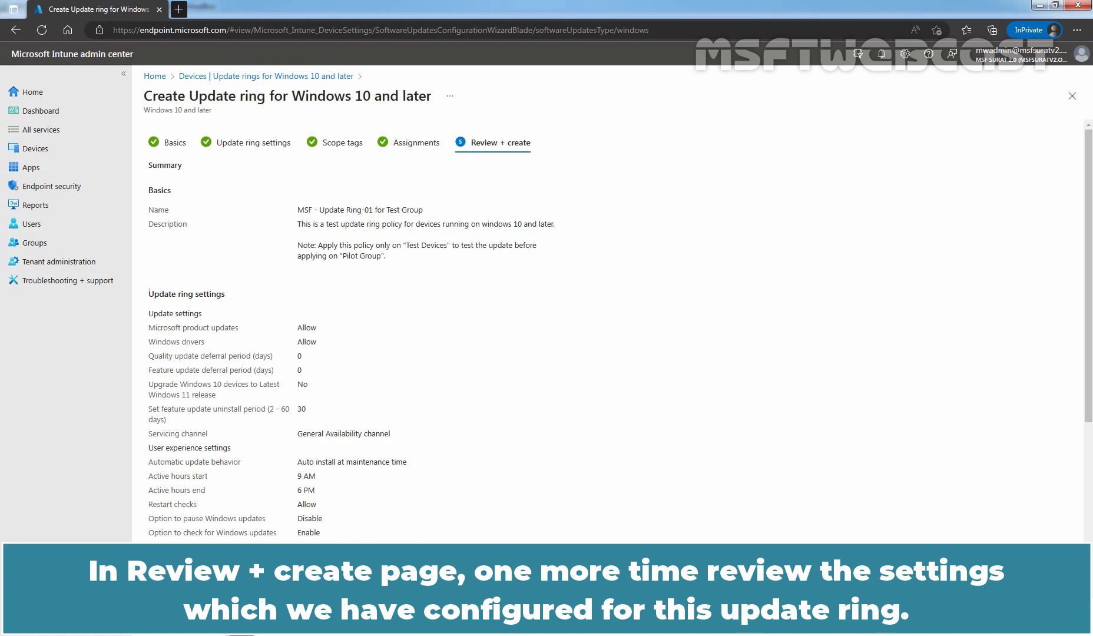
scroll("down", 3)
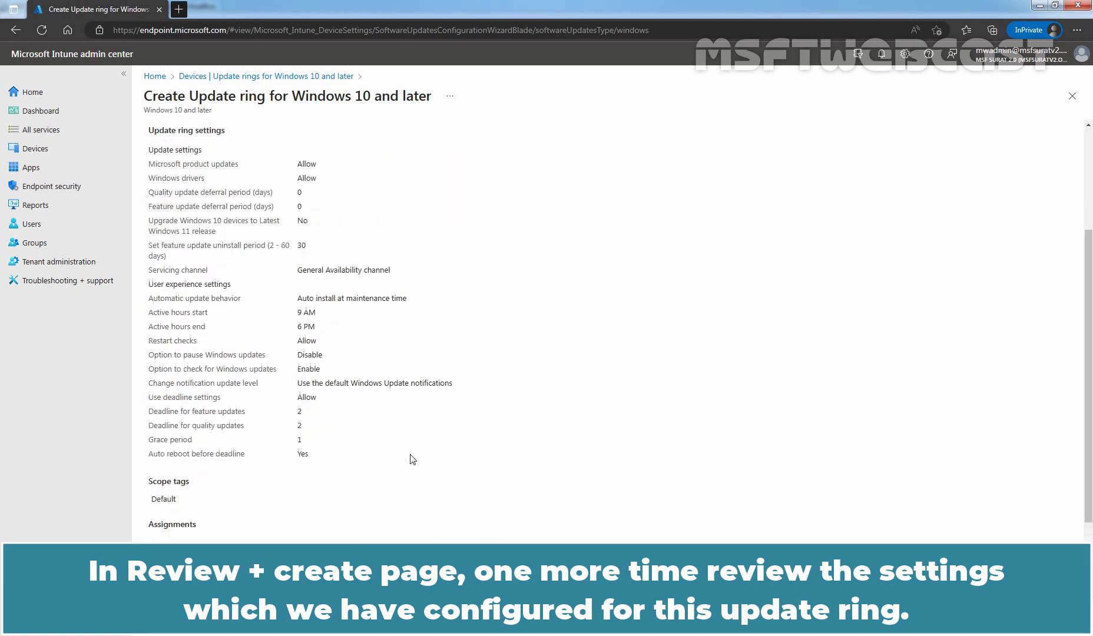
scroll("down", 3)
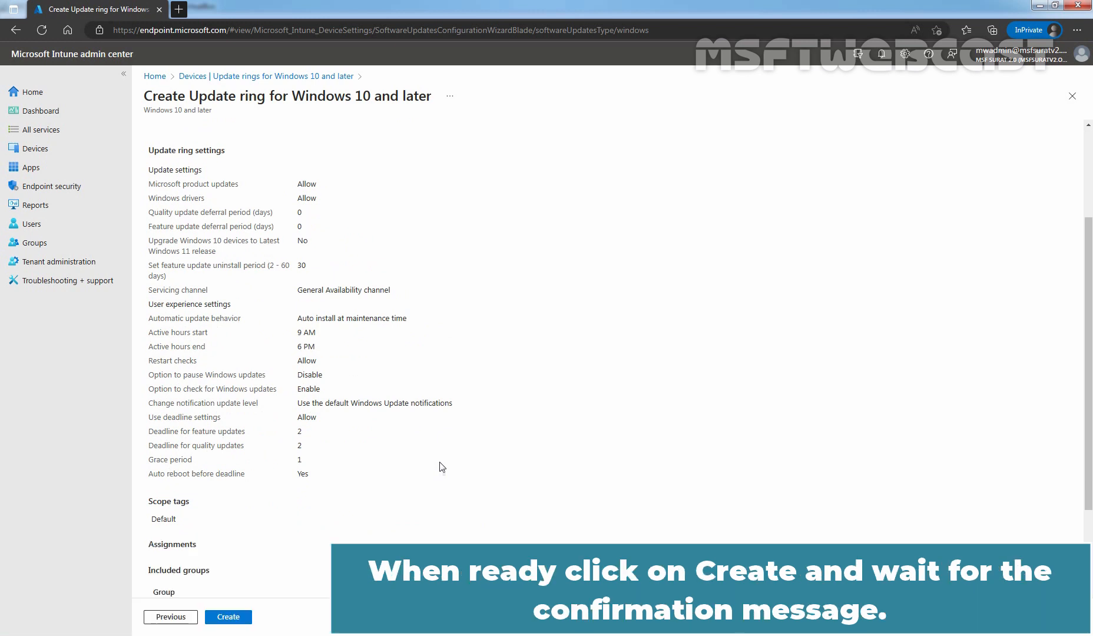
left_click(228, 617)
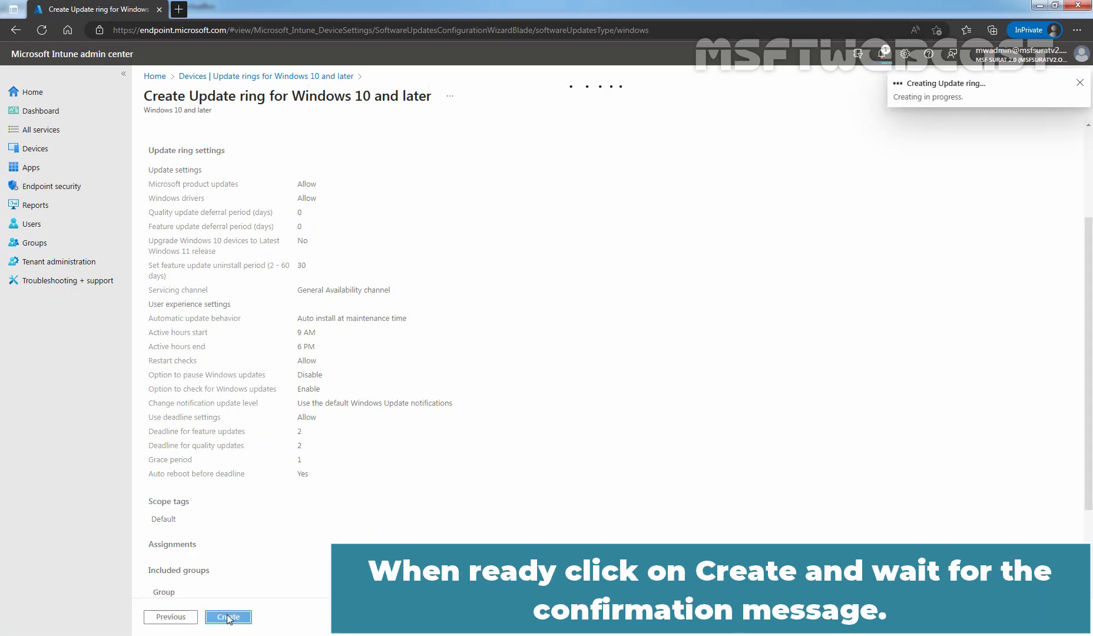
left_click(228, 616)
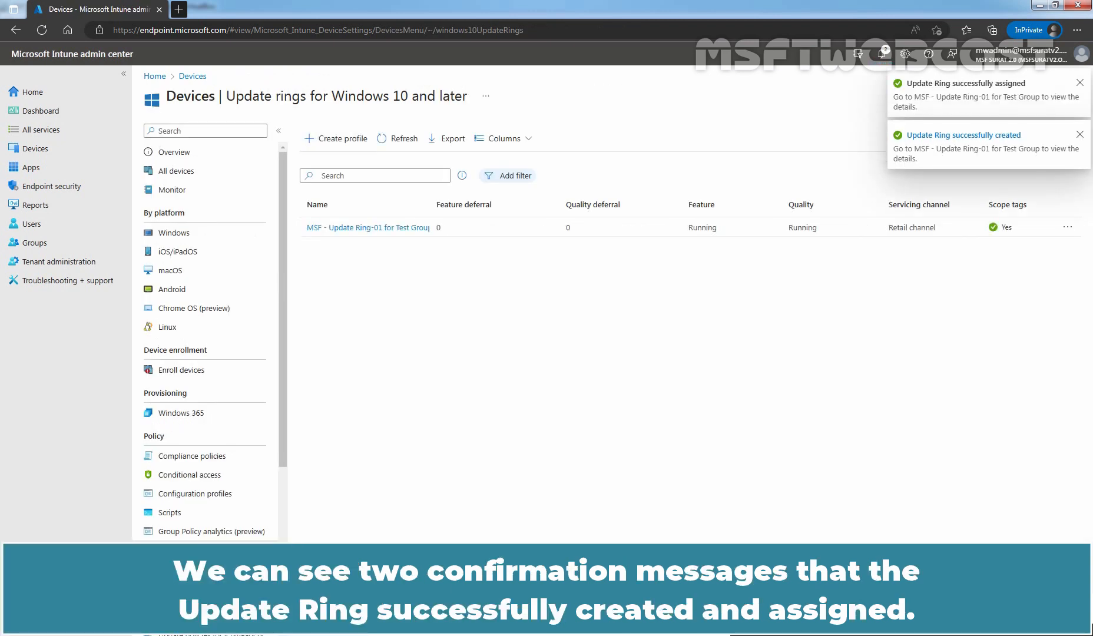
Dismiss the 'Update Ring successfully created' and 'successfully assigned' notifications
left_click(1081, 135)
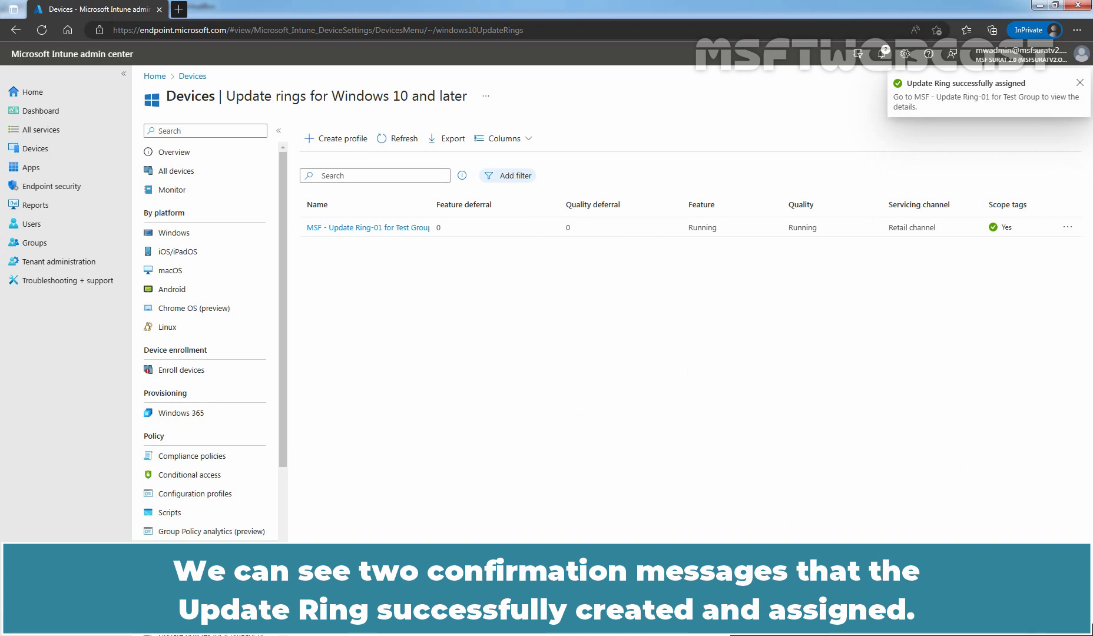
left_click(1081, 82)
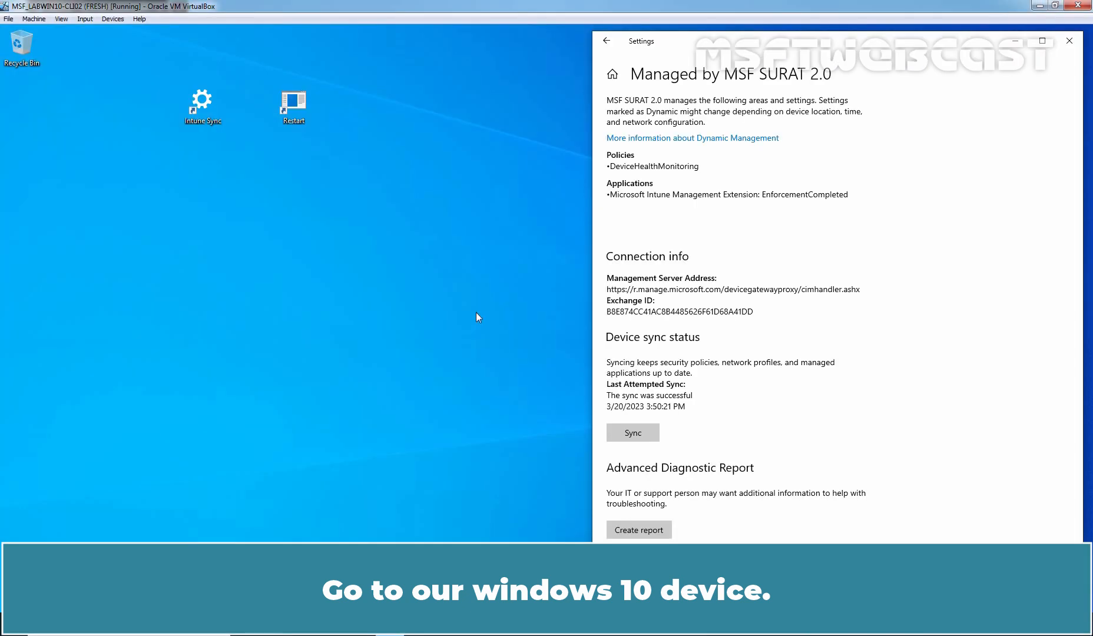
mouse_move(446, 368)
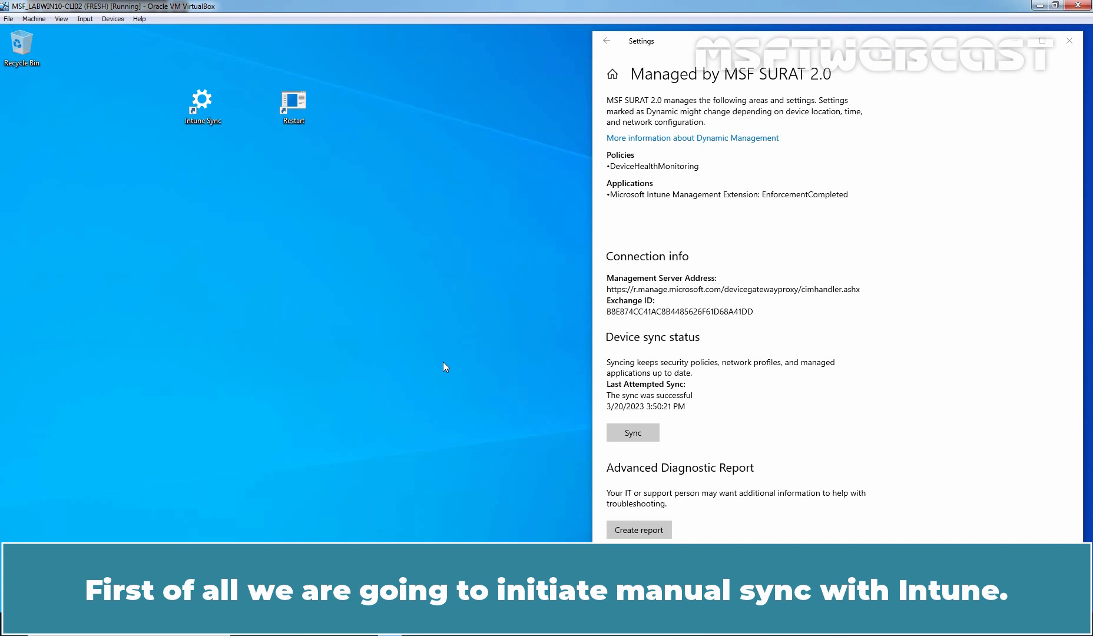
mouse_move(474, 357)
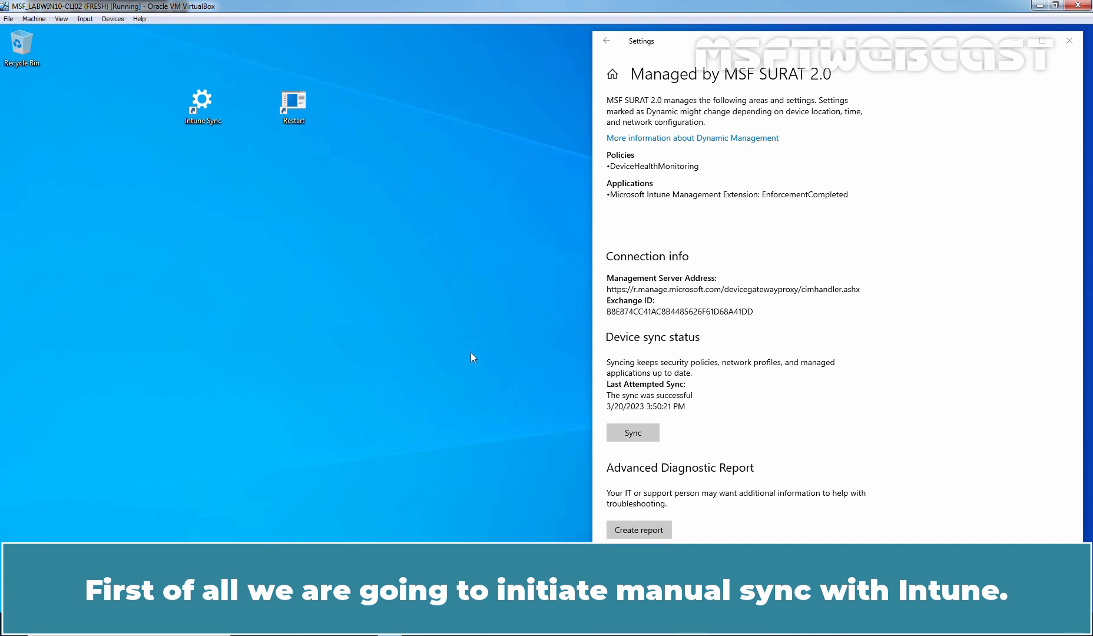
Run a manual Intune sync from the VM's 'Managed by' settings page until it succeeds
left_click(632, 432)
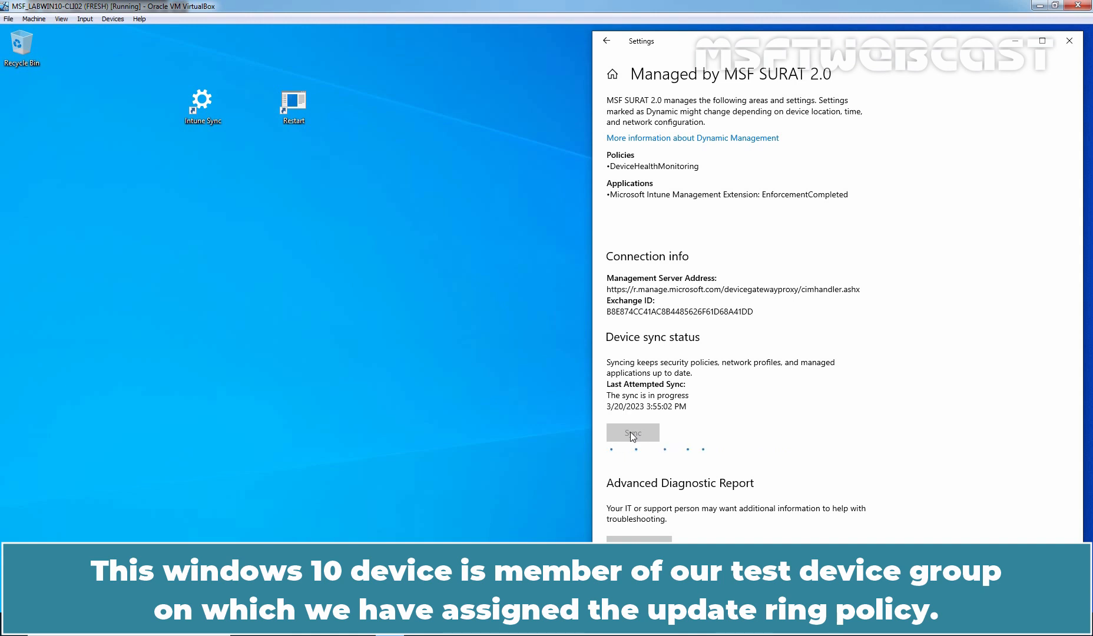
left_click(632, 432)
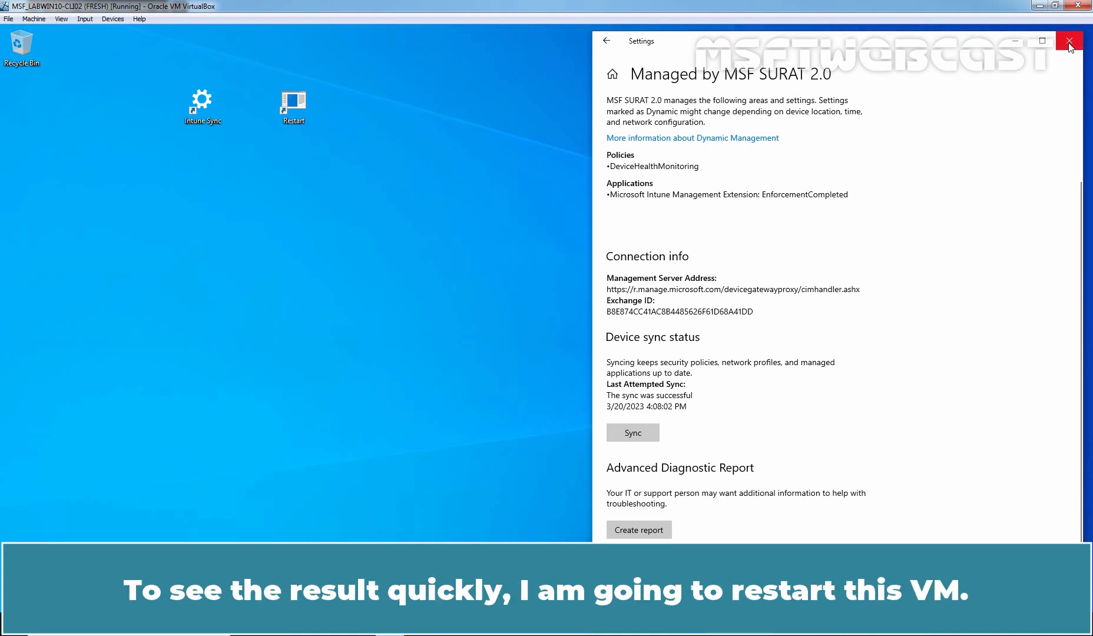
Close the management settings page and restart the VM via the desktop Restart shortcut
left_click(1069, 40)
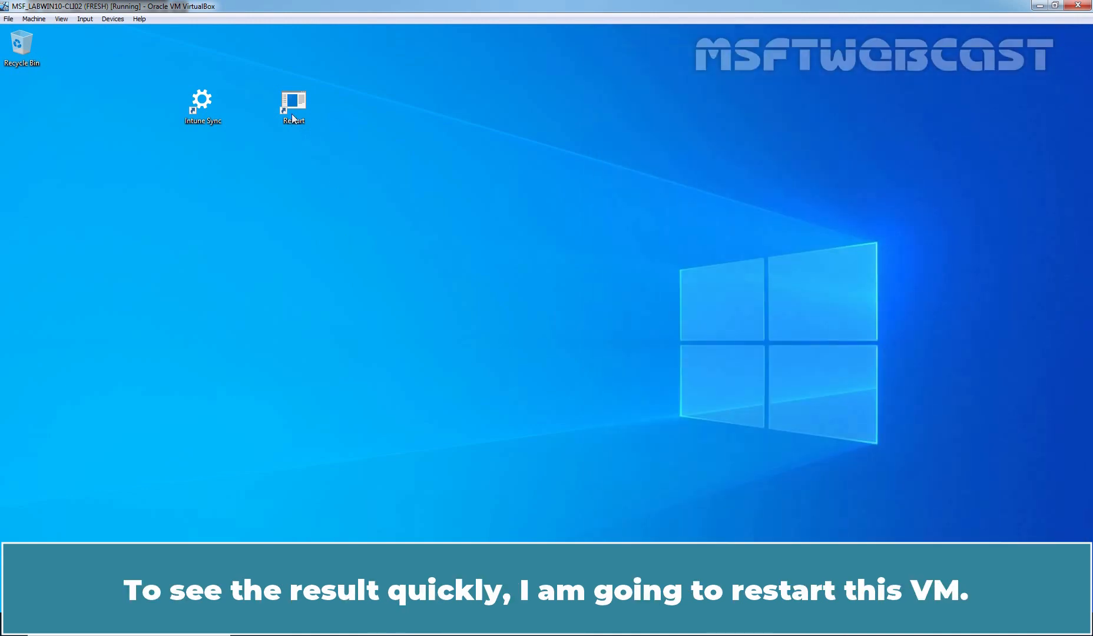
double_click(292, 105)
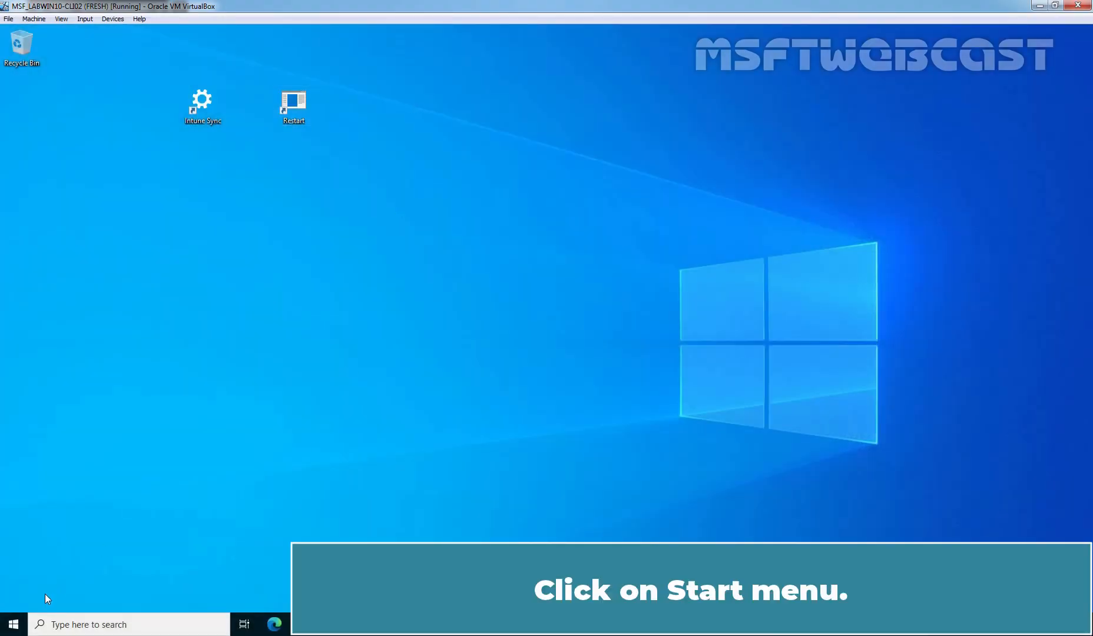
Open Windows Update through Start, Settings, and Update & Security
left_click(12, 625)
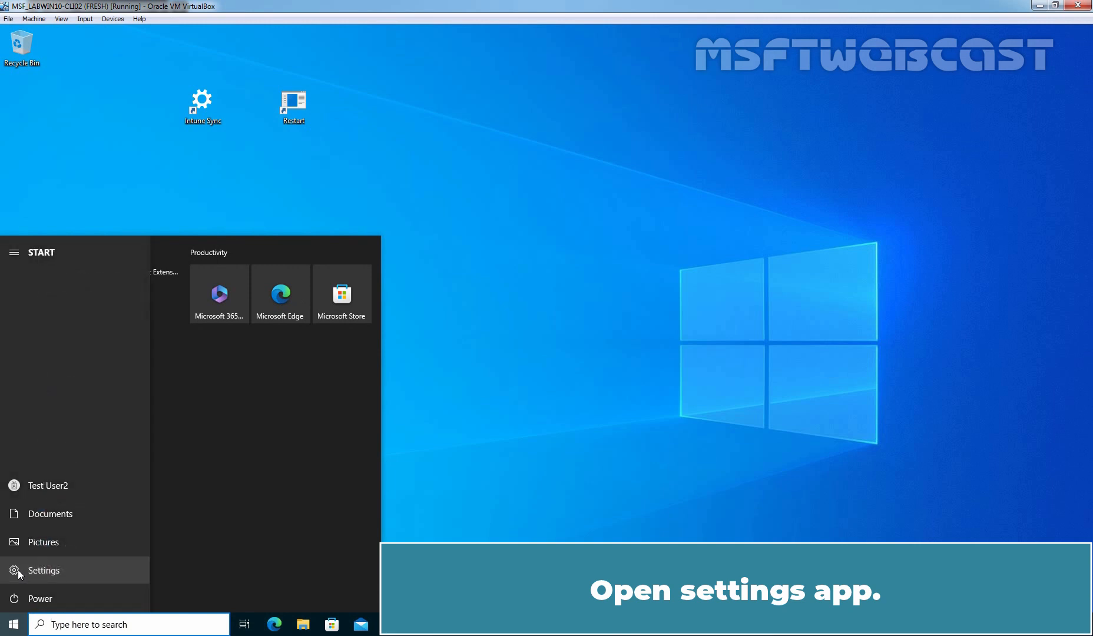
left_click(43, 571)
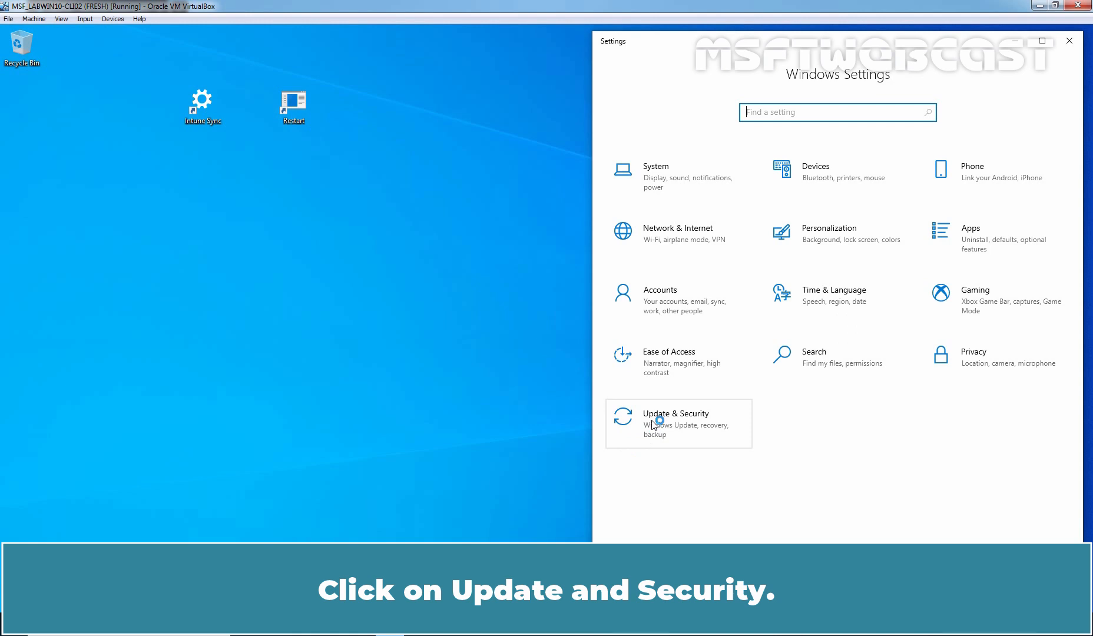
left_click(675, 424)
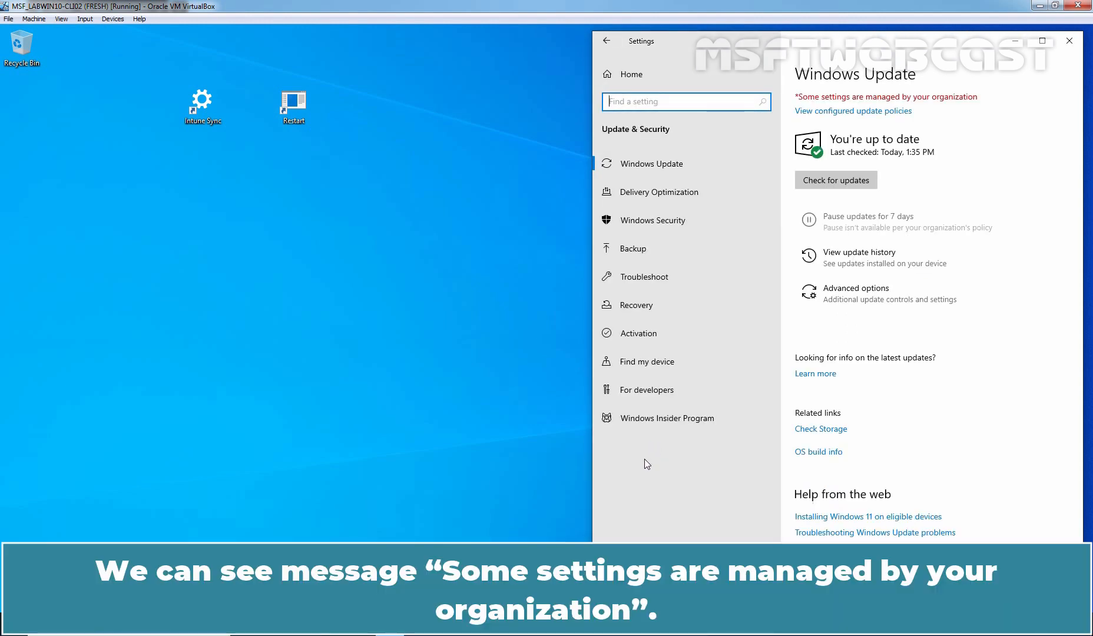
mouse_move(879, 105)
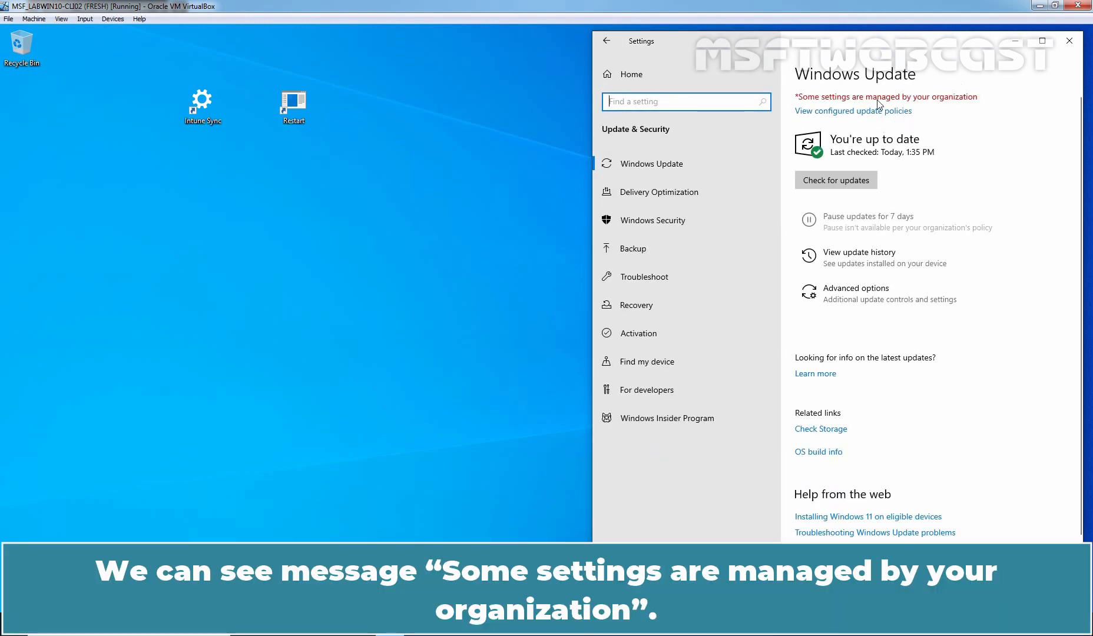
mouse_move(950, 107)
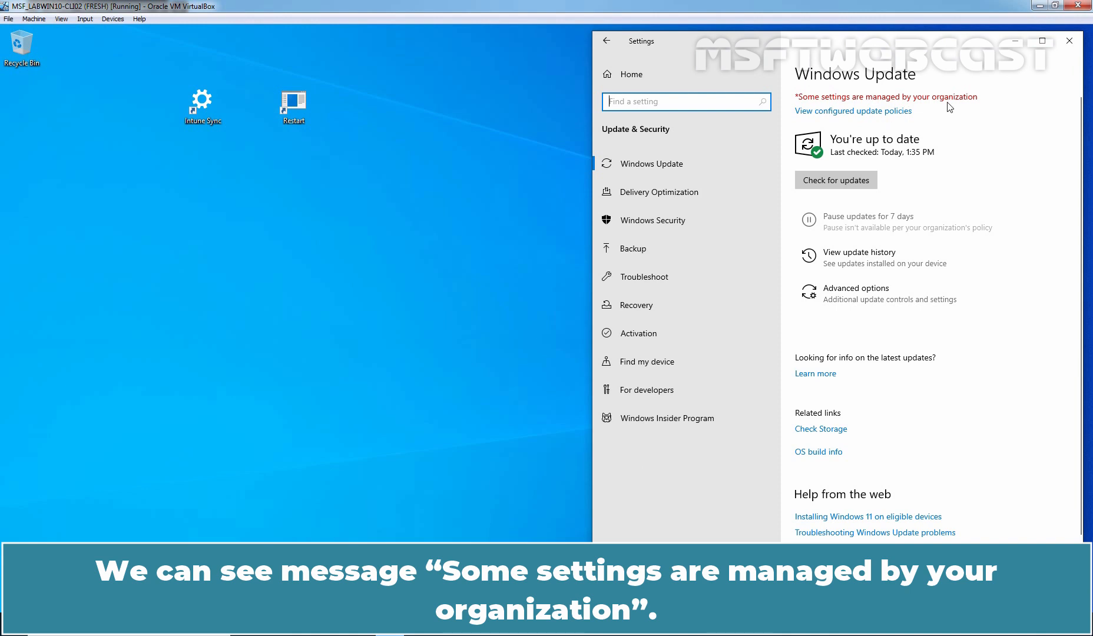
mouse_move(972, 136)
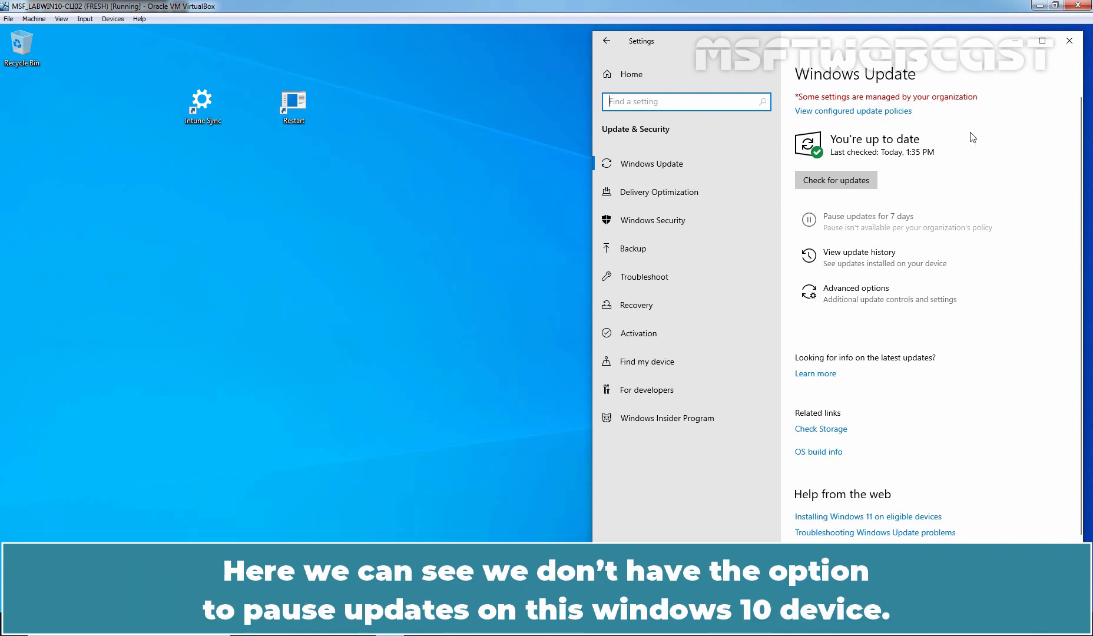
mouse_move(835, 231)
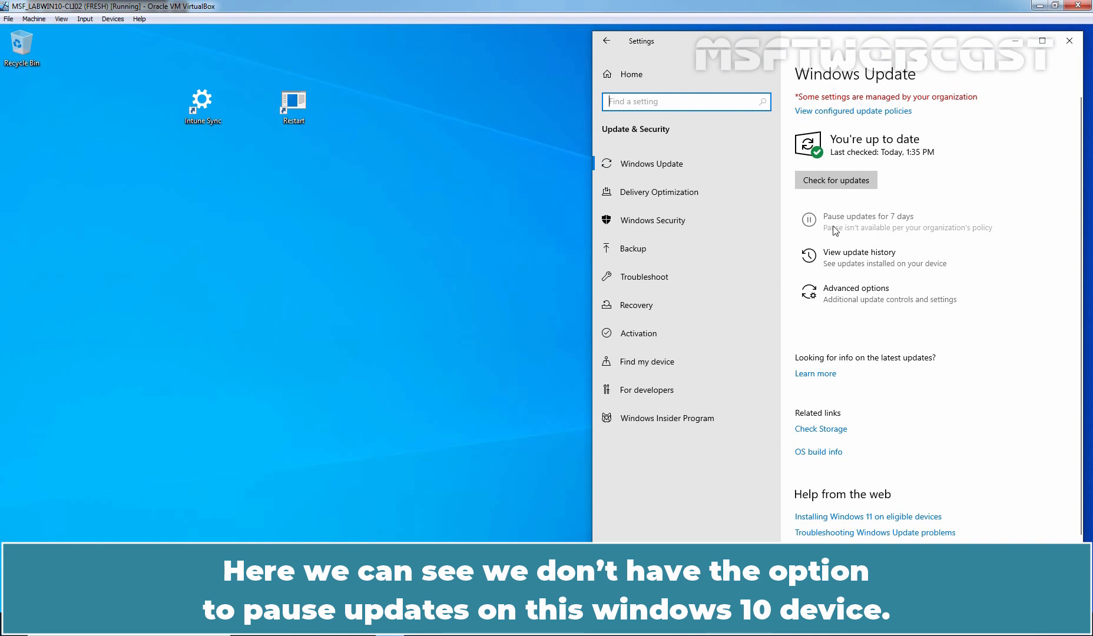
mouse_move(882, 230)
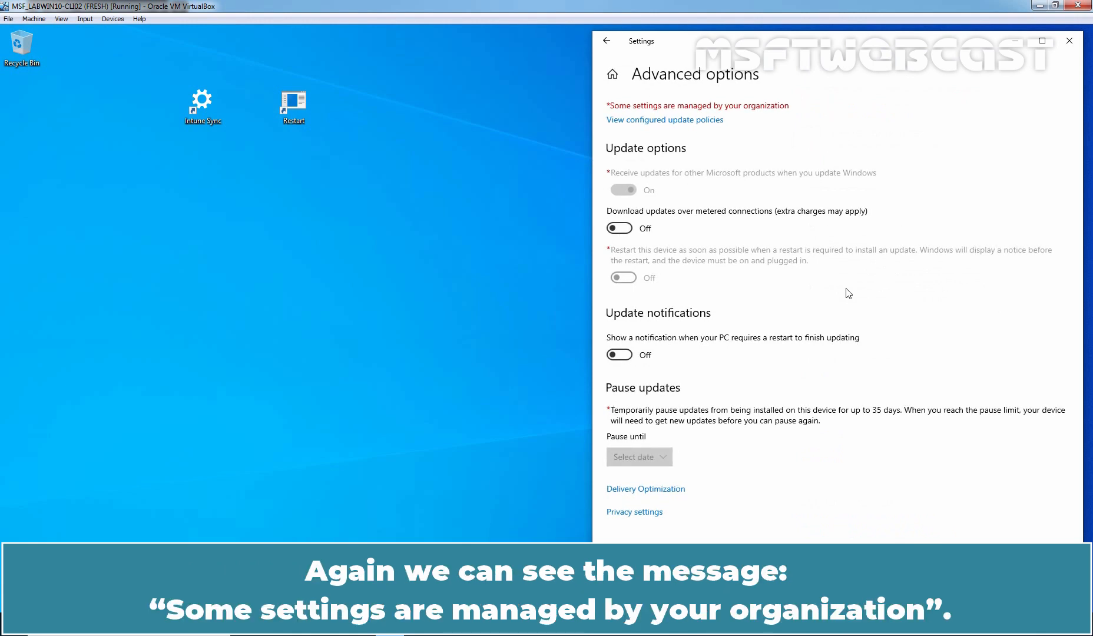
mouse_move(675, 103)
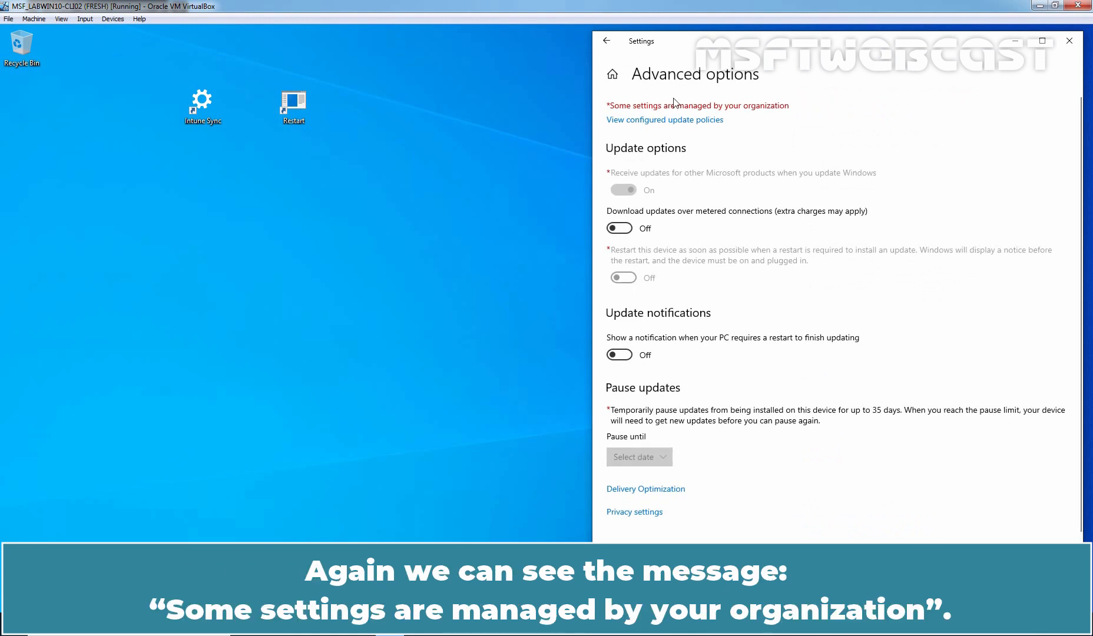
mouse_move(768, 128)
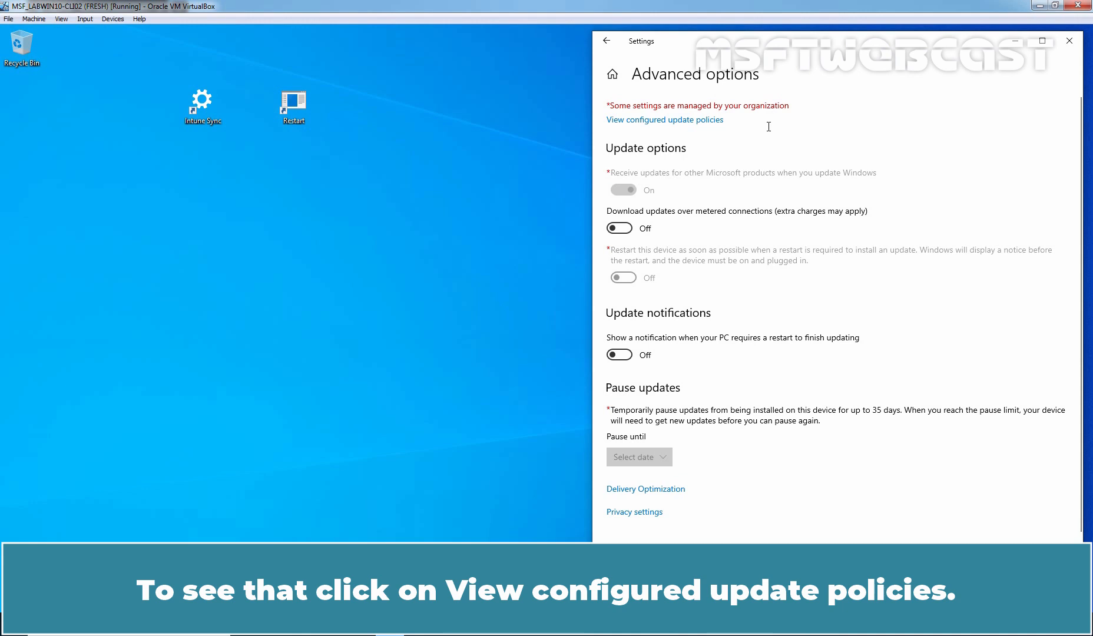
mouse_move(676, 129)
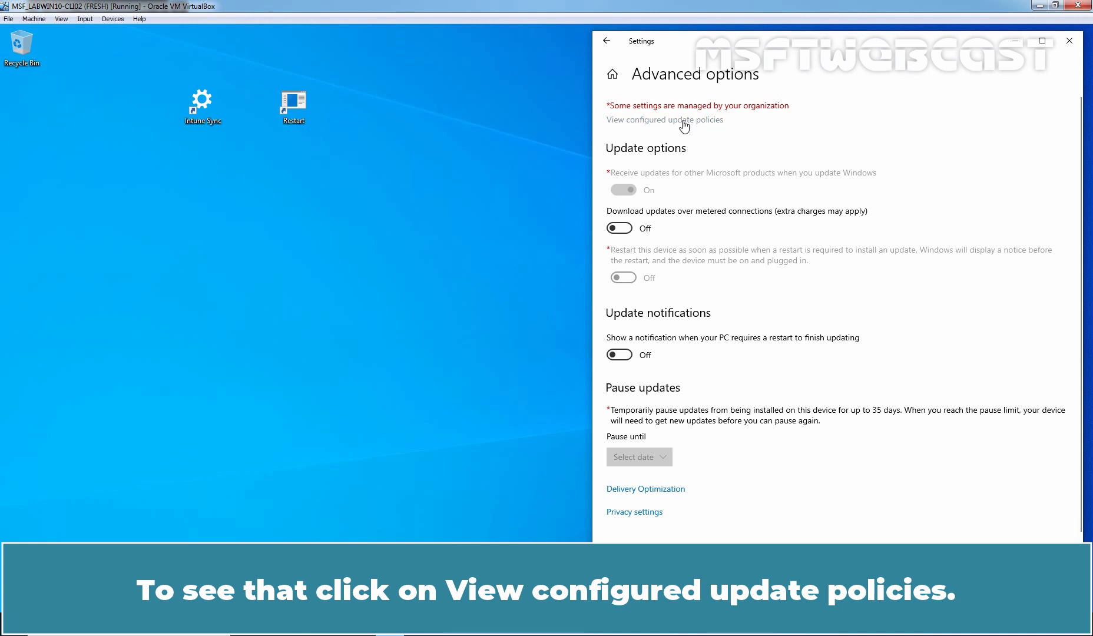
View the configured update policies, showing Administrator source and Mobile Device Management type
left_click(664, 119)
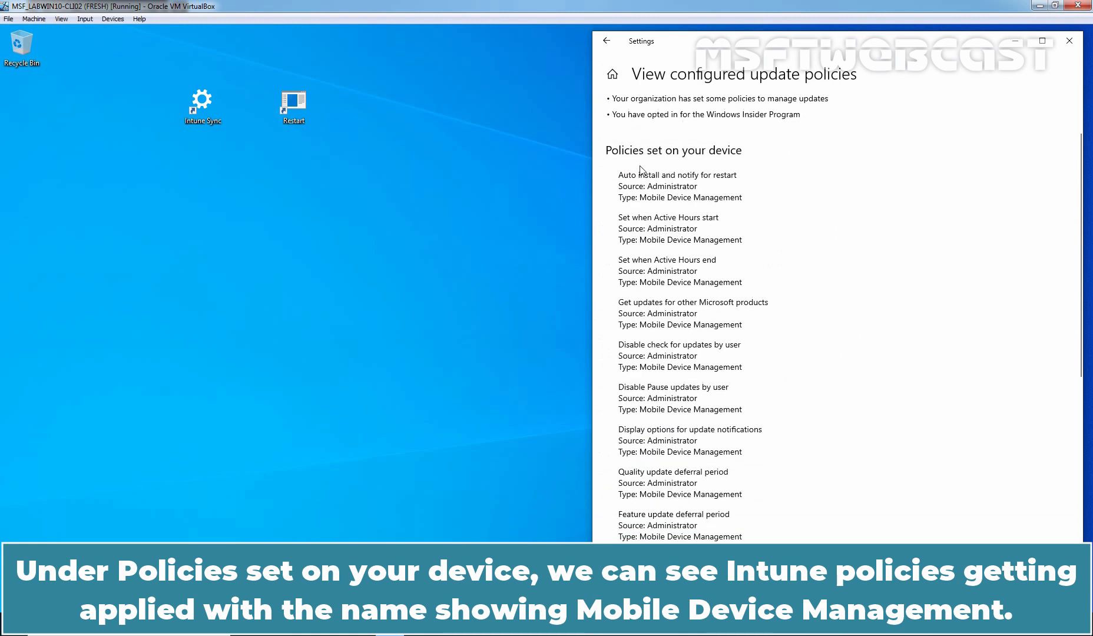
mouse_move(676, 164)
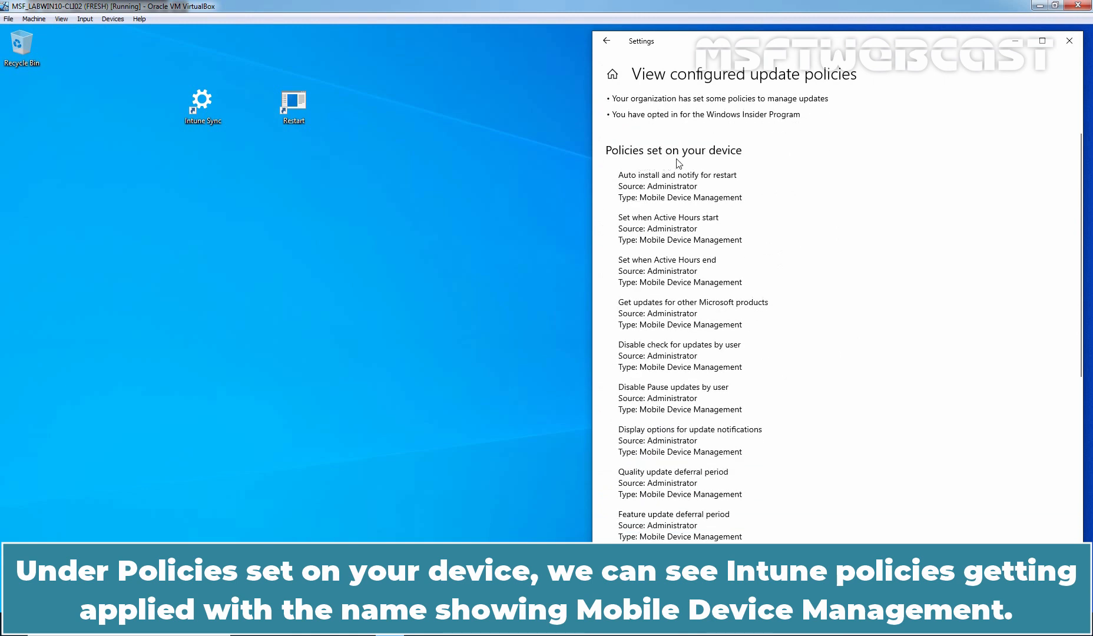
mouse_move(701, 260)
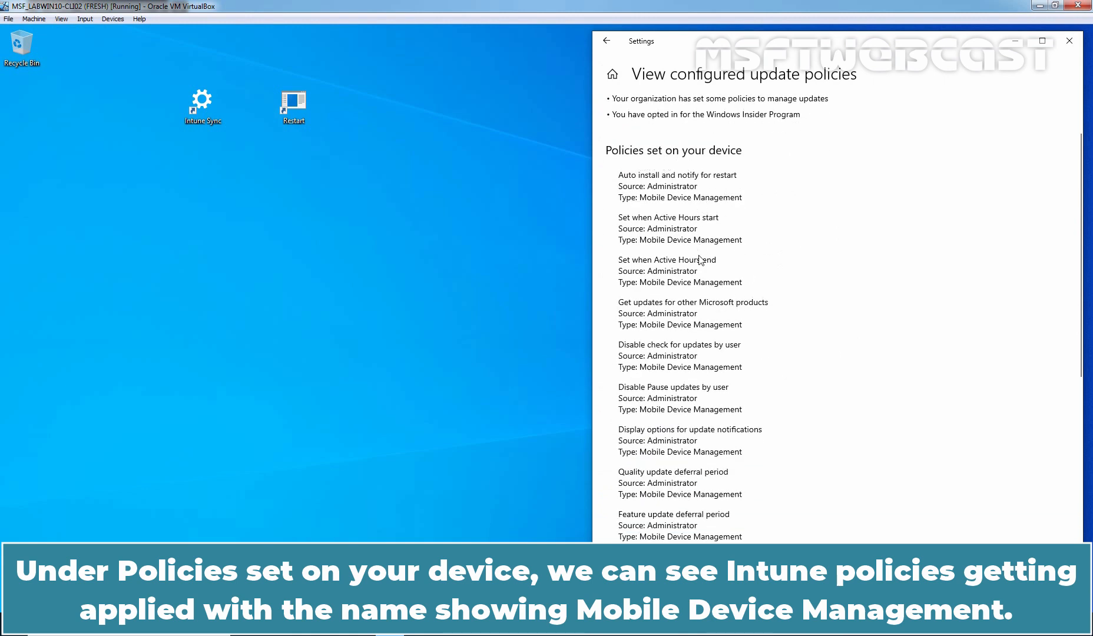
mouse_move(713, 186)
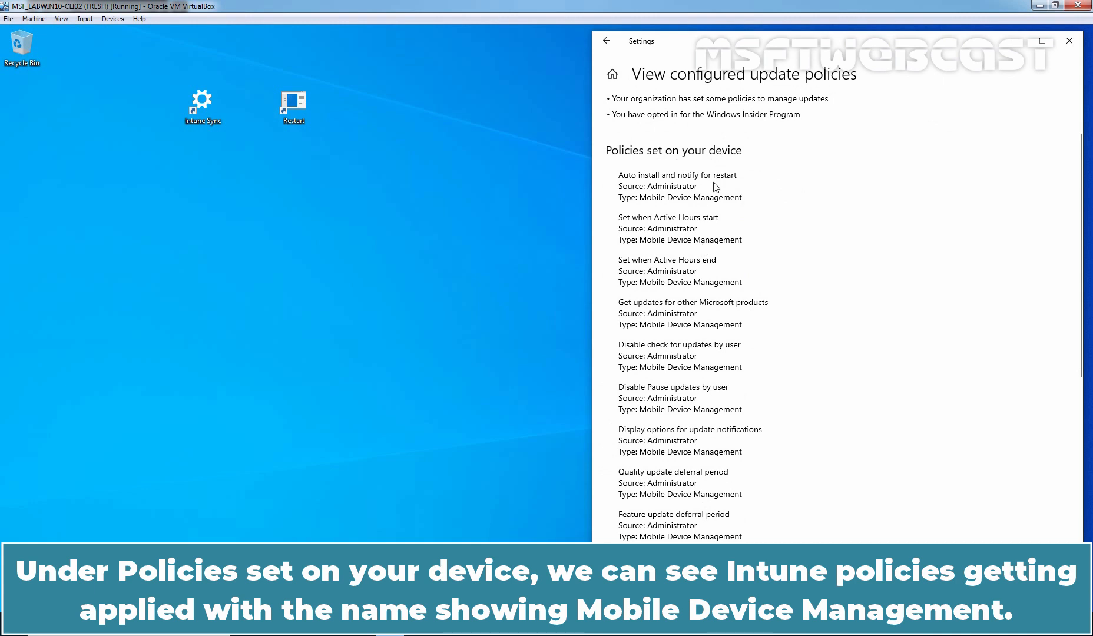
mouse_move(641, 203)
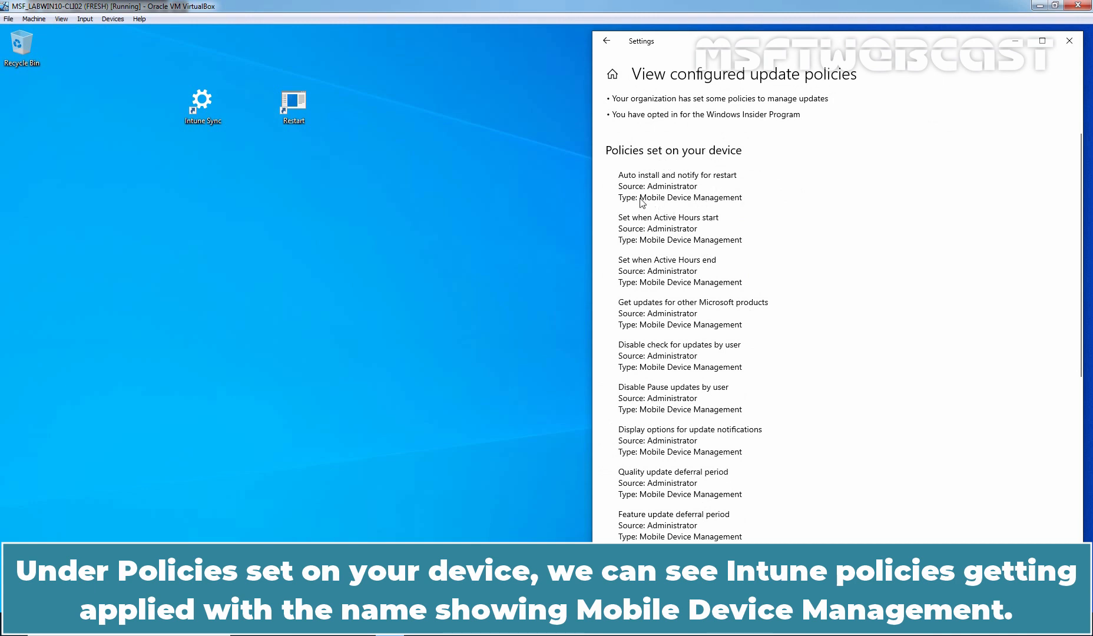
mouse_move(721, 205)
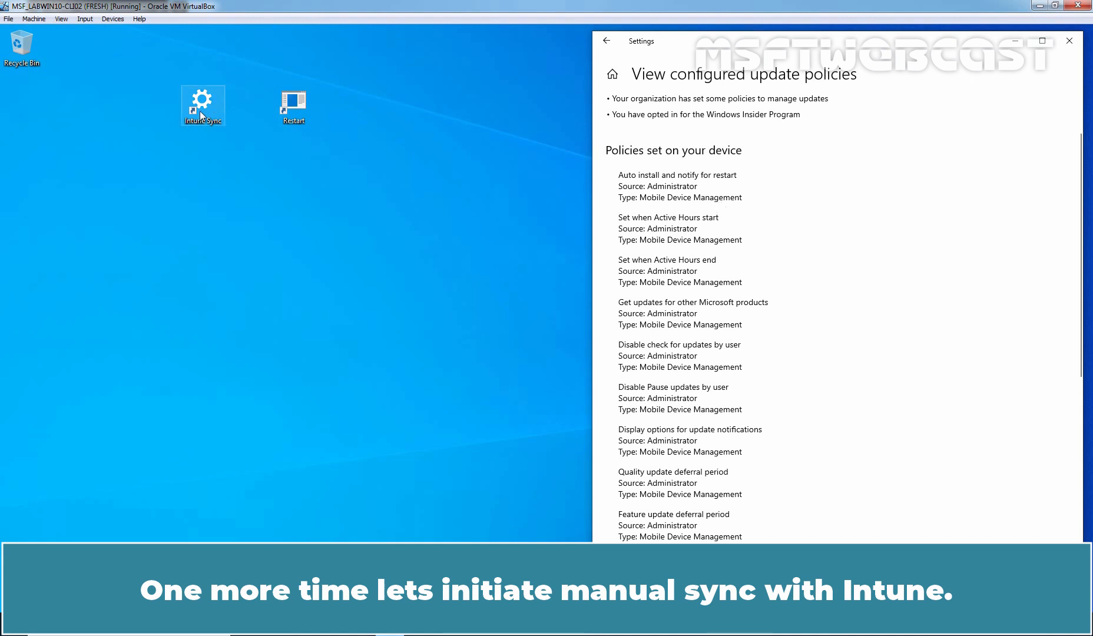
Open the work or school account's management info and run a manual Intune sync
left_click(606, 41)
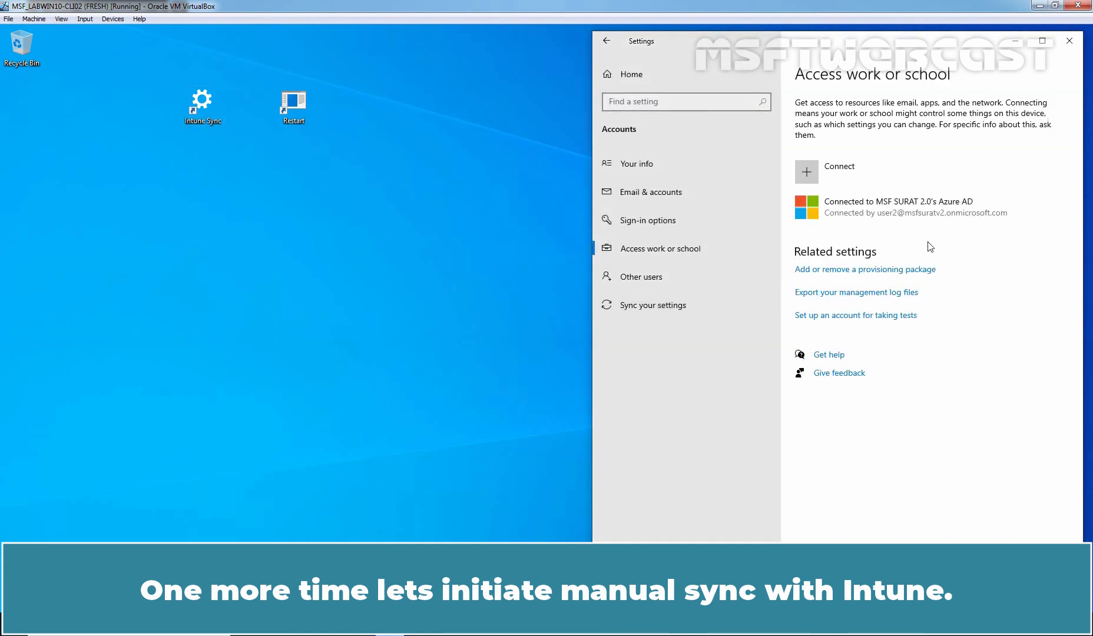
left_click(897, 207)
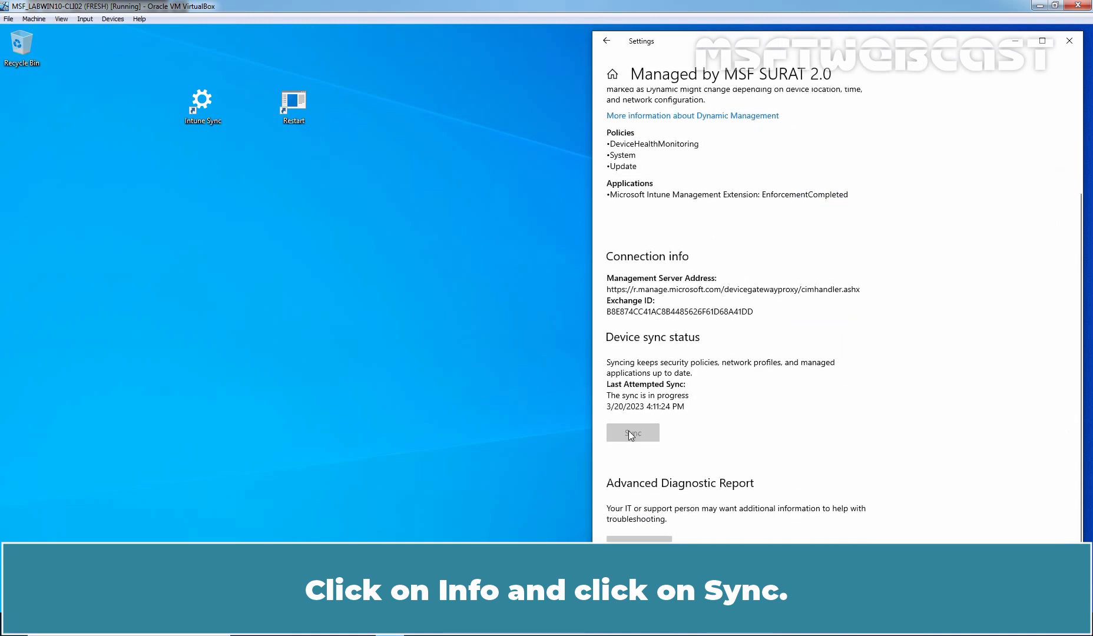
left_click(631, 433)
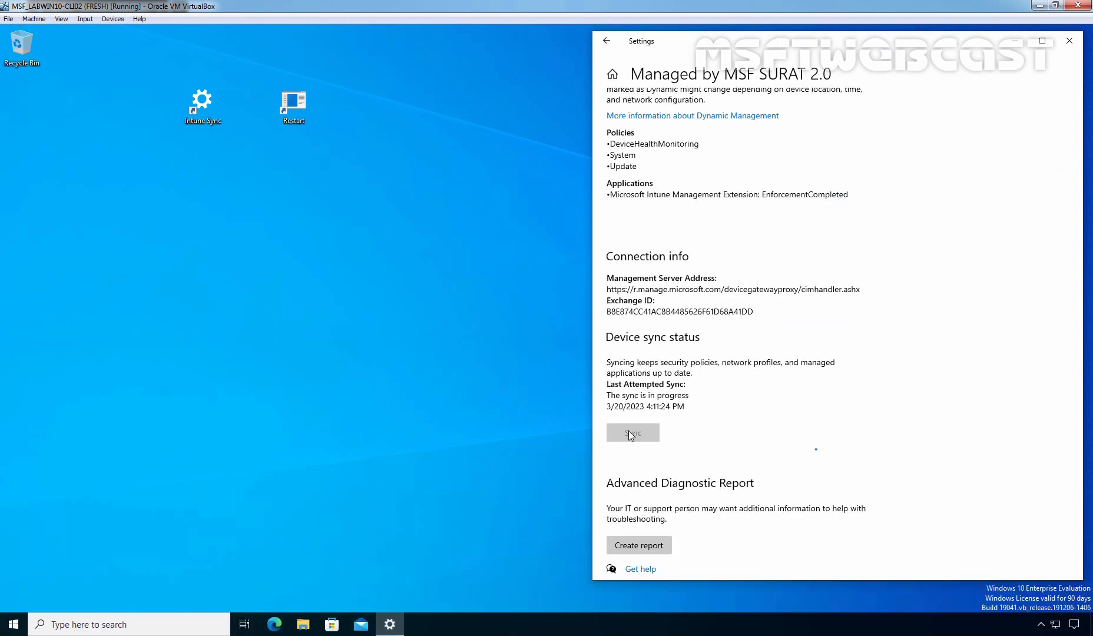
left_click(631, 433)
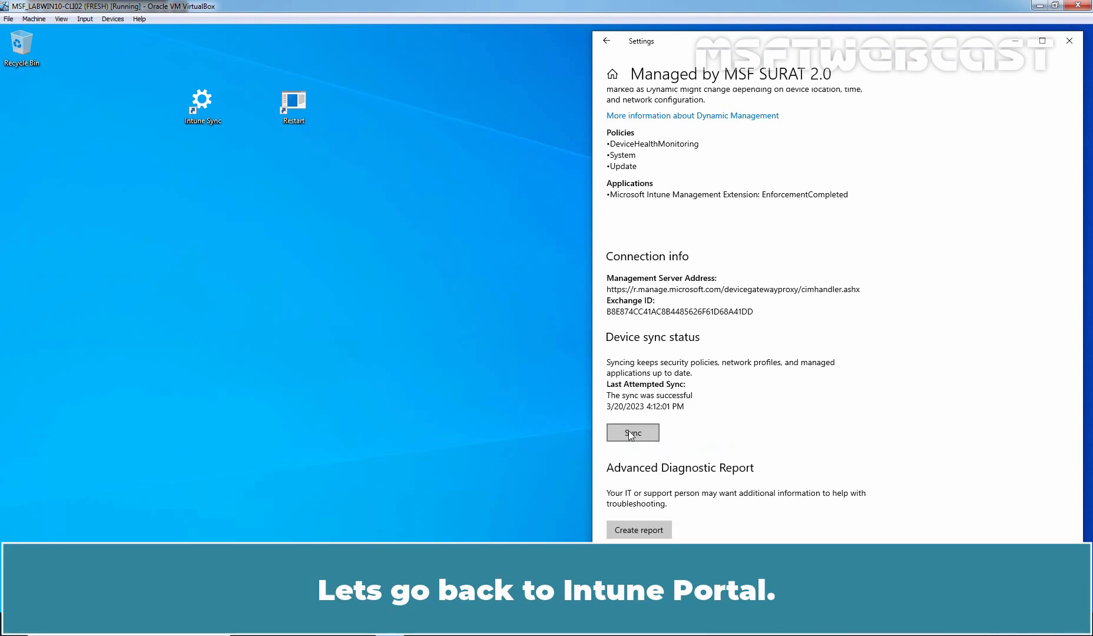
mouse_move(466, 327)
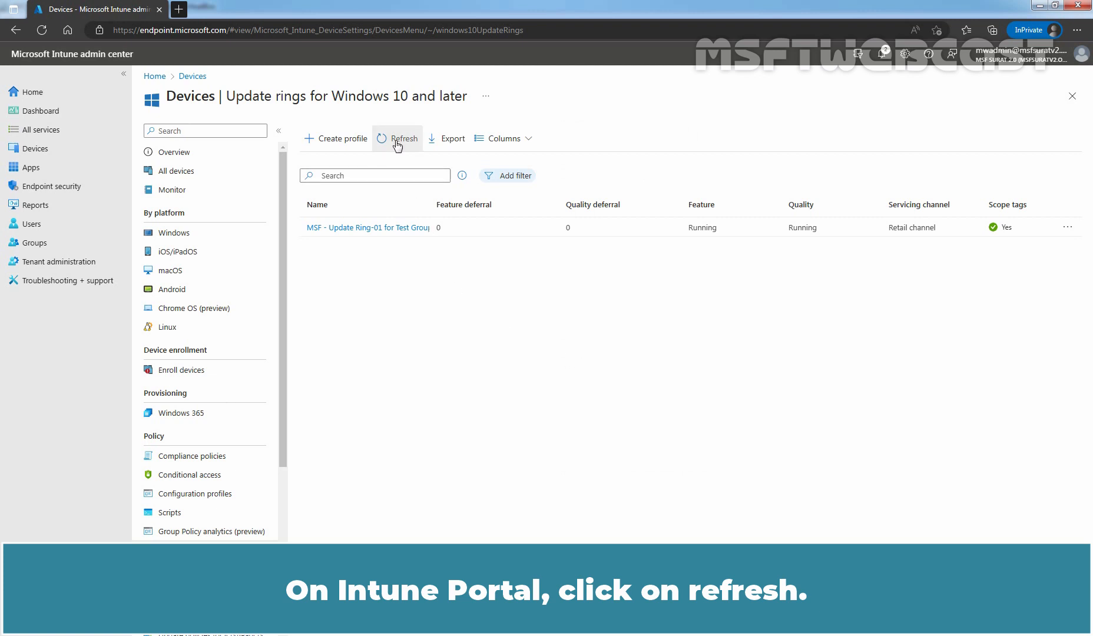
Refresh the Update rings list and open 'MSF - Update Ring-01 for Test Group'
left_click(404, 138)
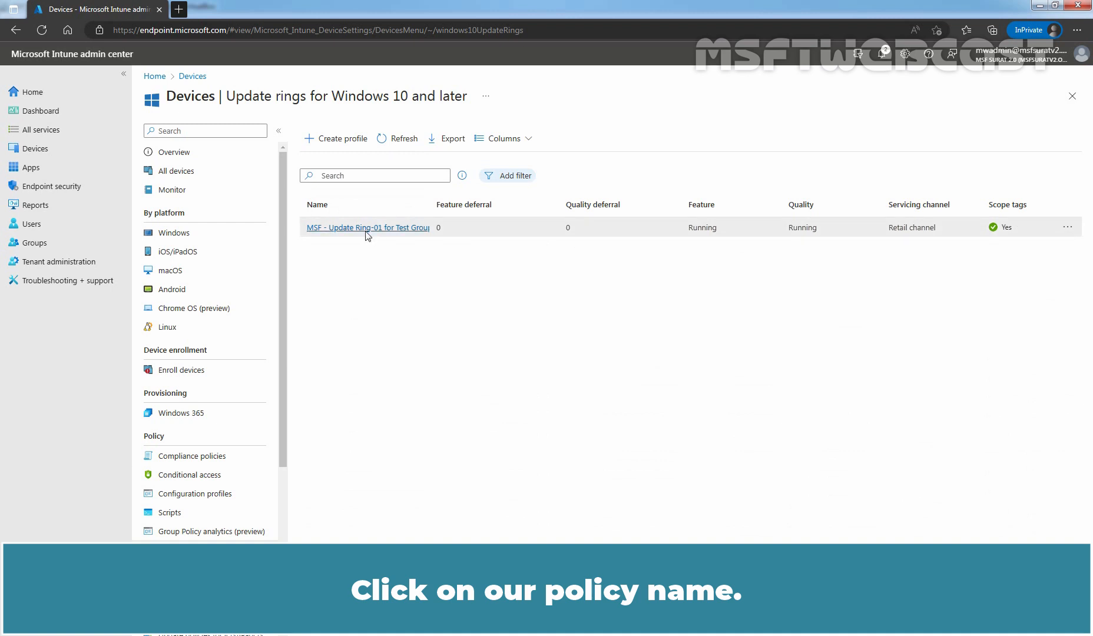
left_click(369, 228)
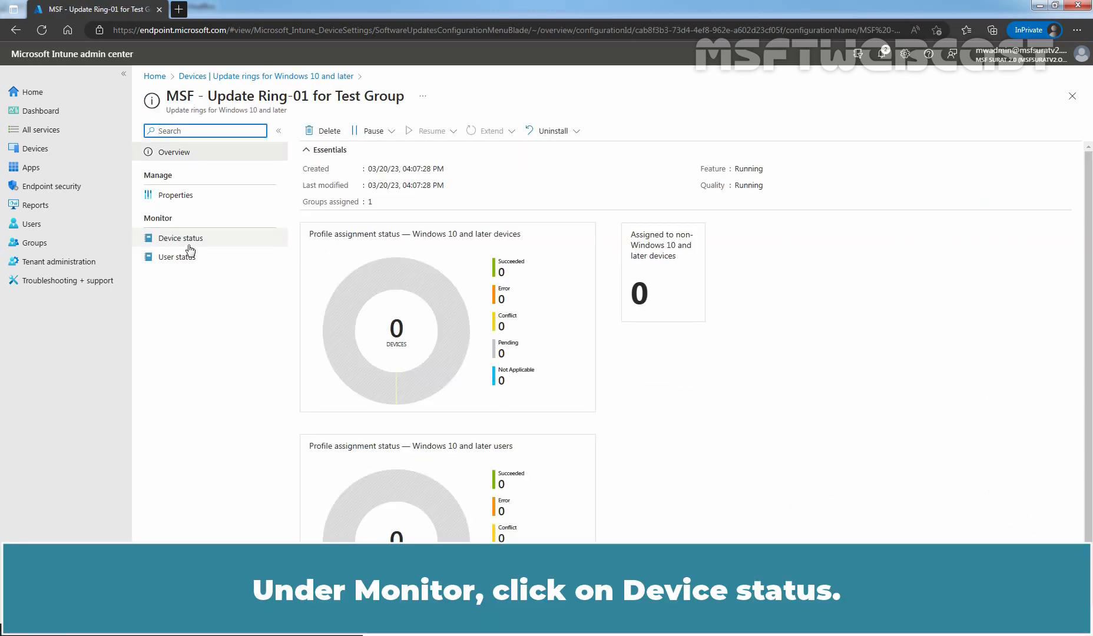
Open the ring's Device status, listing LABWIN10-CLI02 as Succeeded
left_click(182, 238)
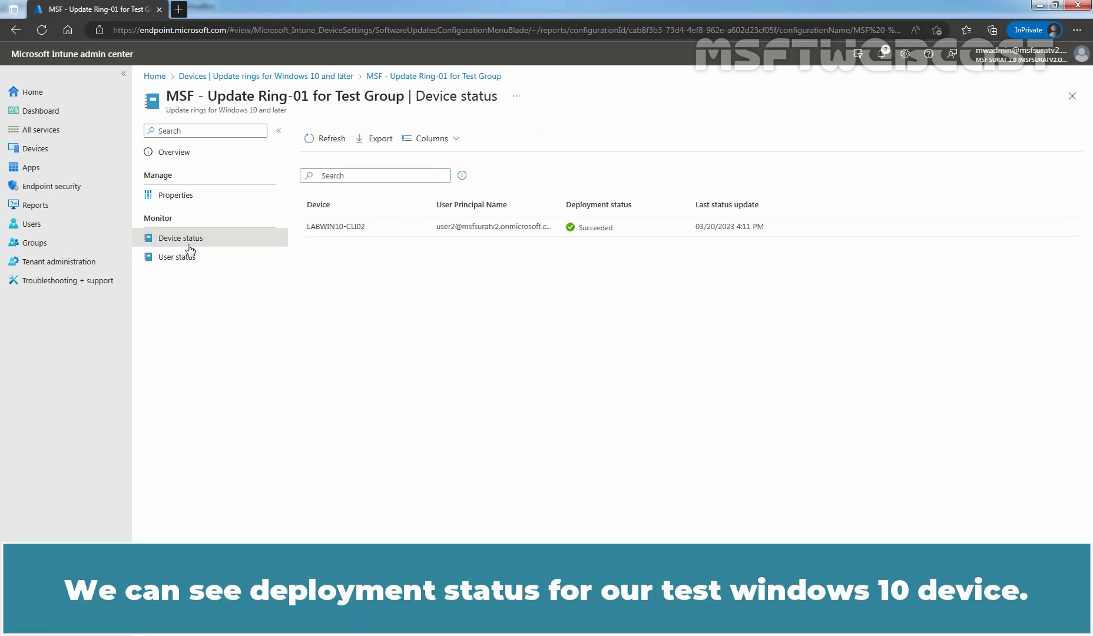
mouse_move(583, 245)
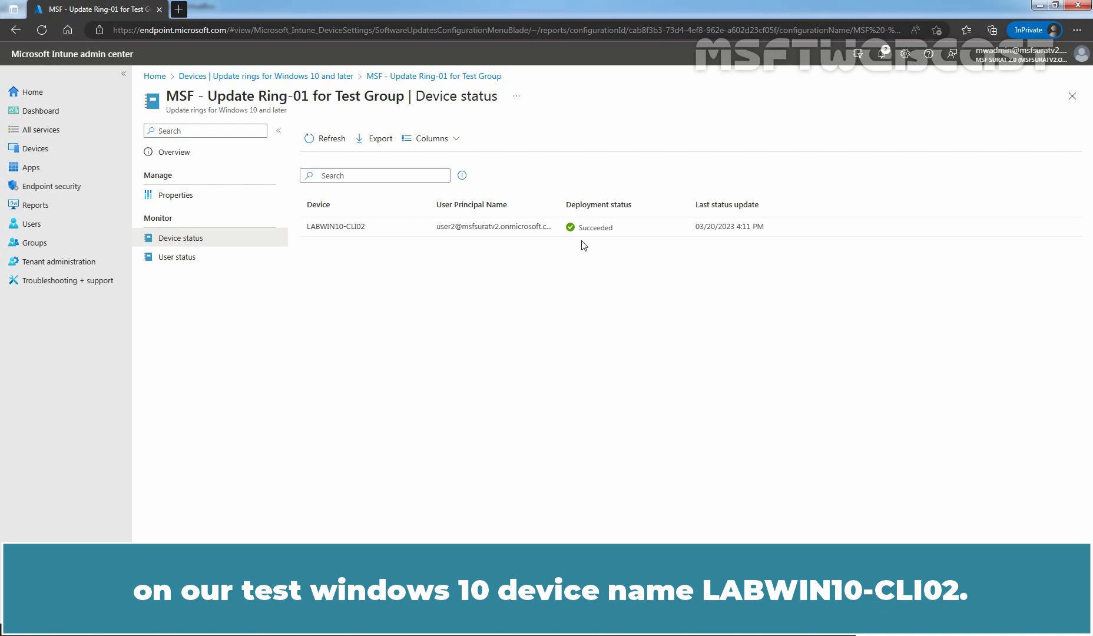
mouse_move(329, 246)
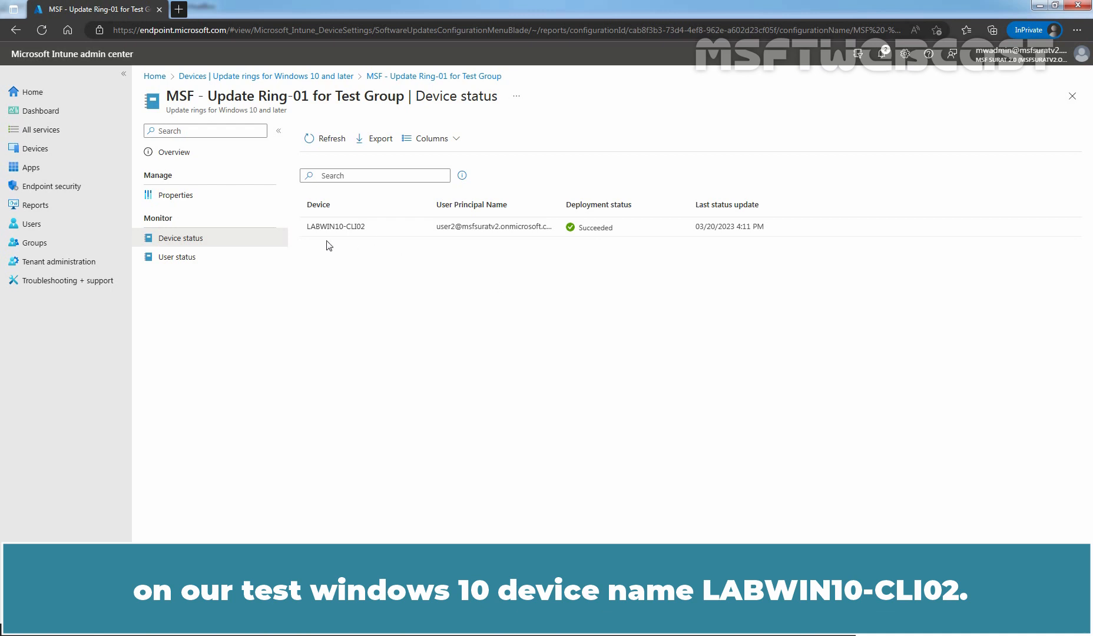